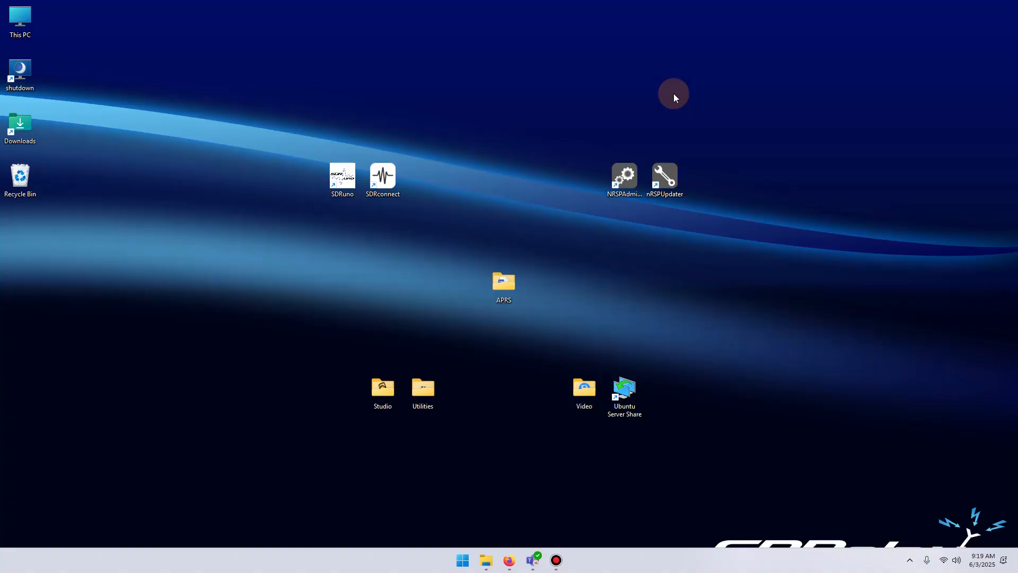
{"action": "mouse_move", "coordinate": [437, 374]}
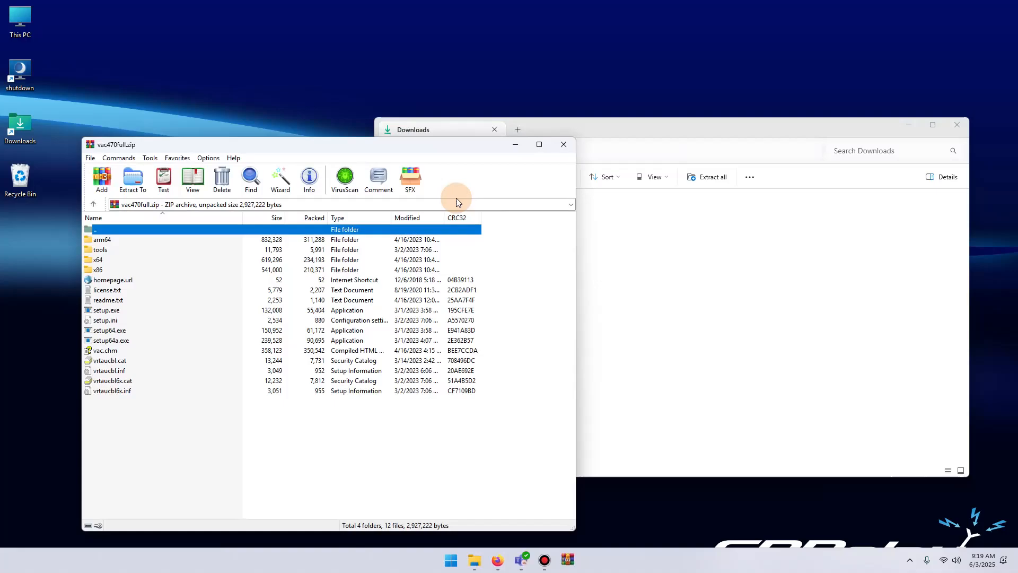
Extract the x64, x86, arm64 folders and setup programs from vac470full.zip into Downloads
{"action": "key", "text": "ctrl+a"}
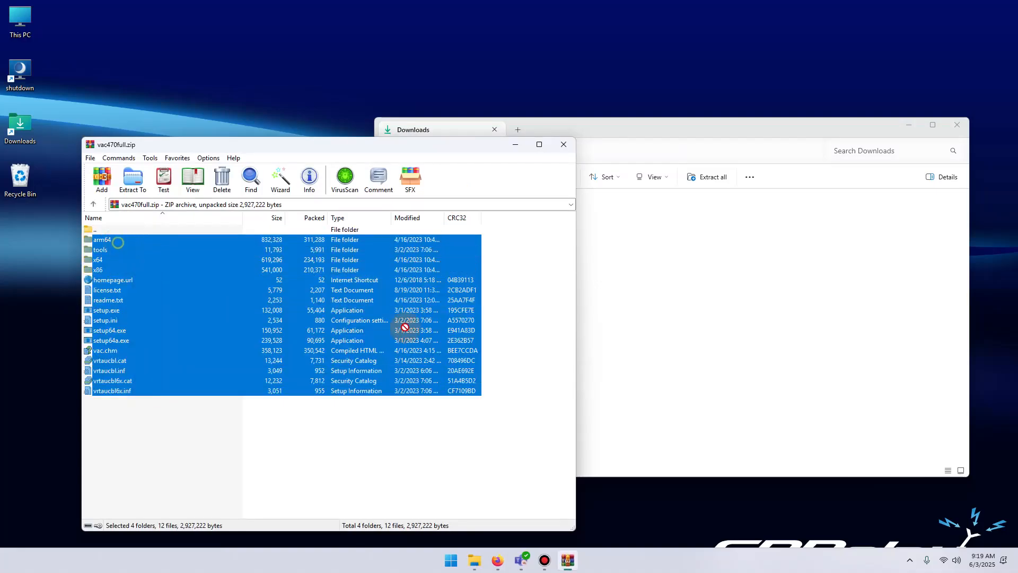
{"action": "left_click", "coordinate": [440, 129]}
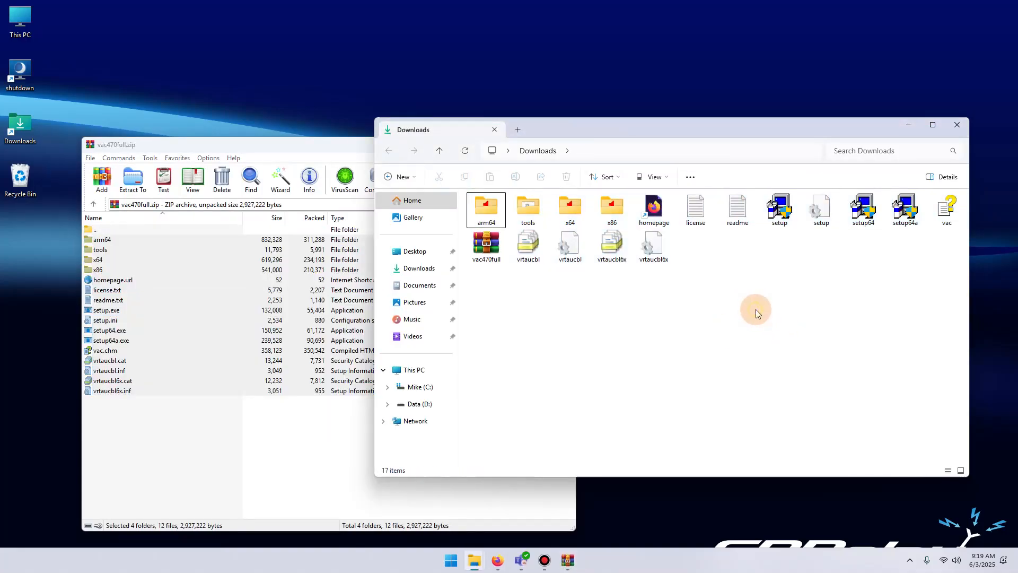
{"action": "left_click", "coordinate": [779, 205]}
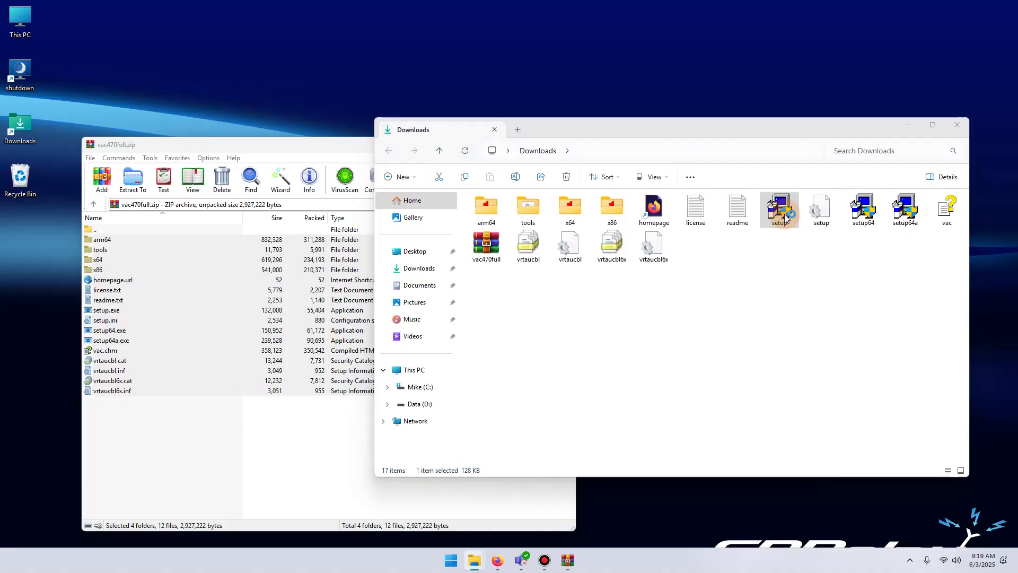
Install Virtual Audio Cable 4.70 into Program Files, declining to open System Audio Properties
{"action": "double_click", "coordinate": [779, 205]}
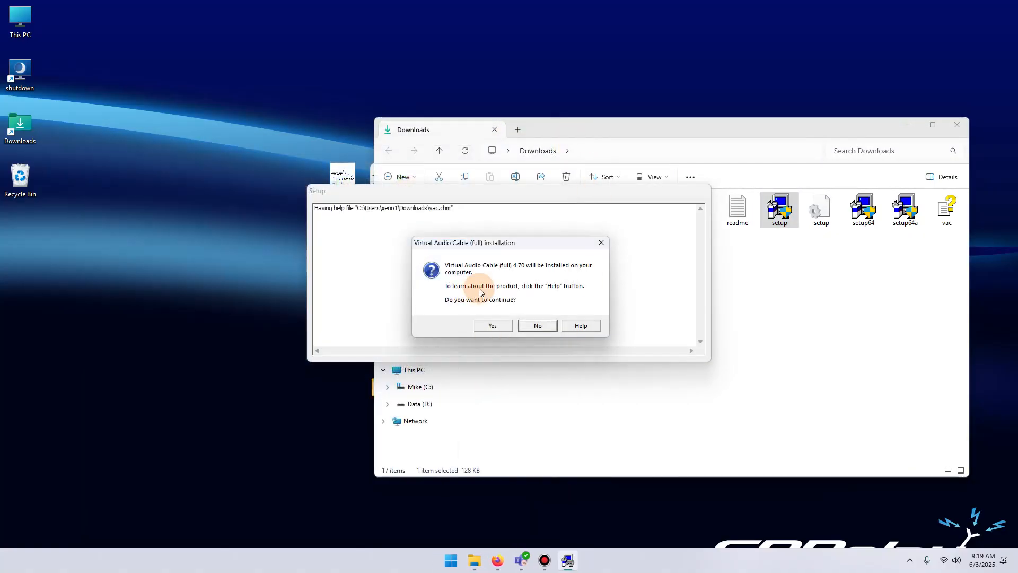
{"action": "left_click", "coordinate": [493, 326]}
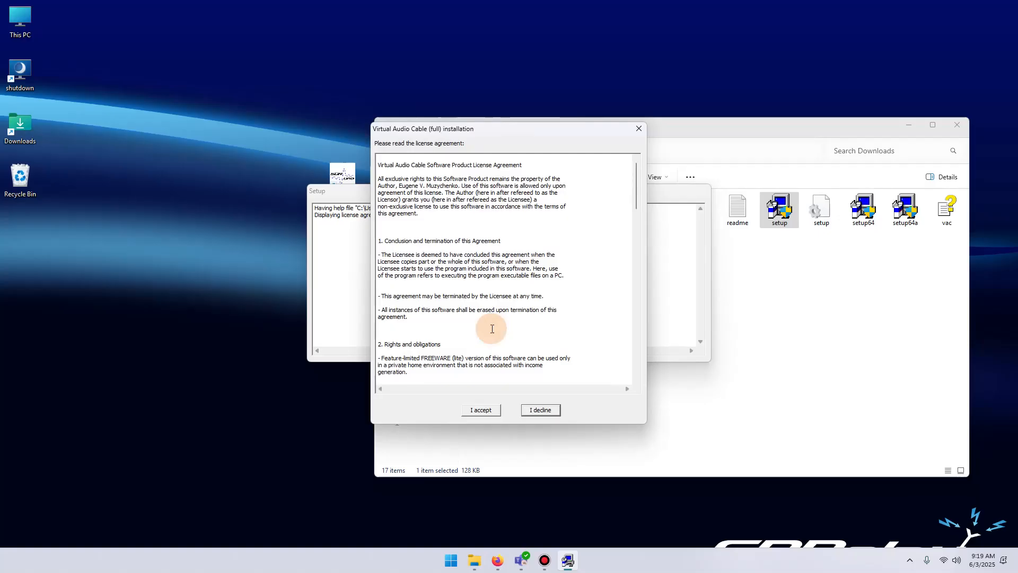
{"action": "left_click", "coordinate": [480, 410]}
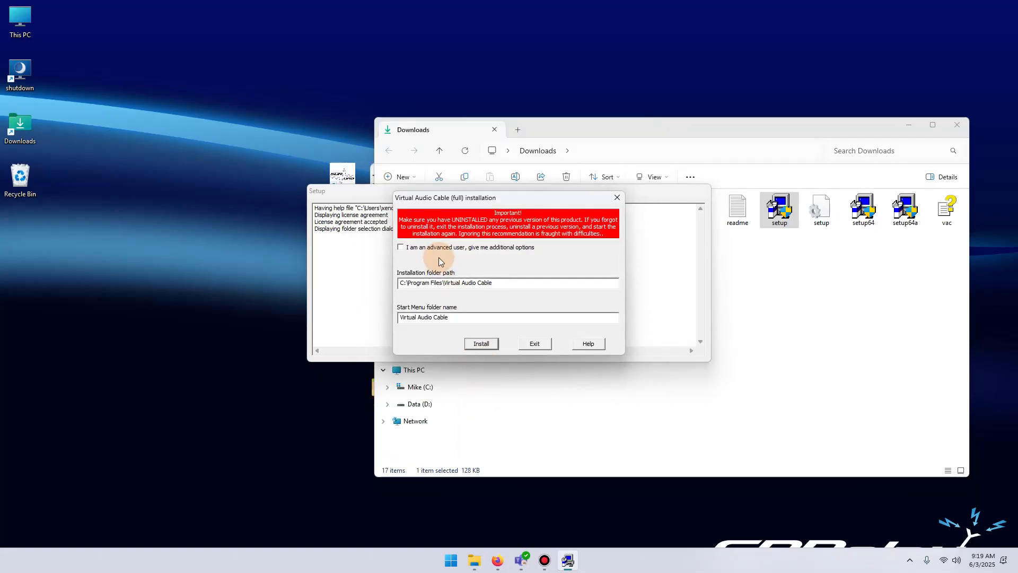
{"action": "left_click", "coordinate": [481, 343]}
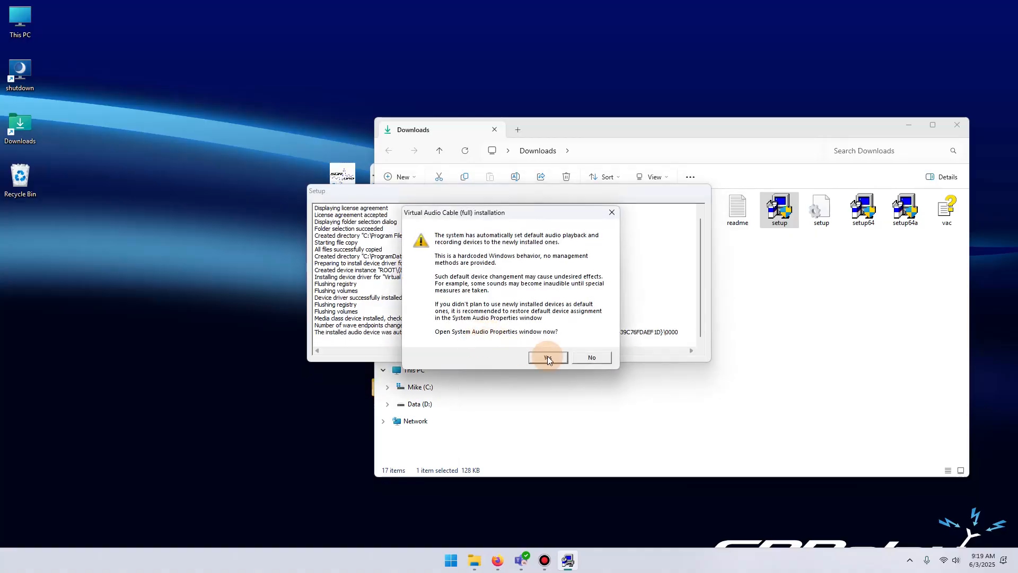
{"action": "mouse_move", "coordinate": [591, 357]}
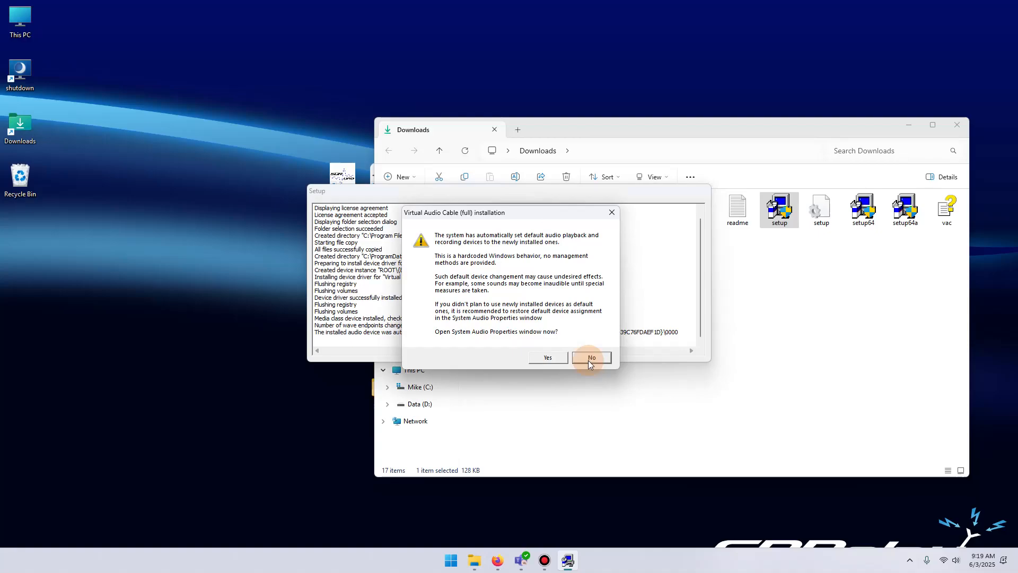
{"action": "left_click", "coordinate": [592, 357]}
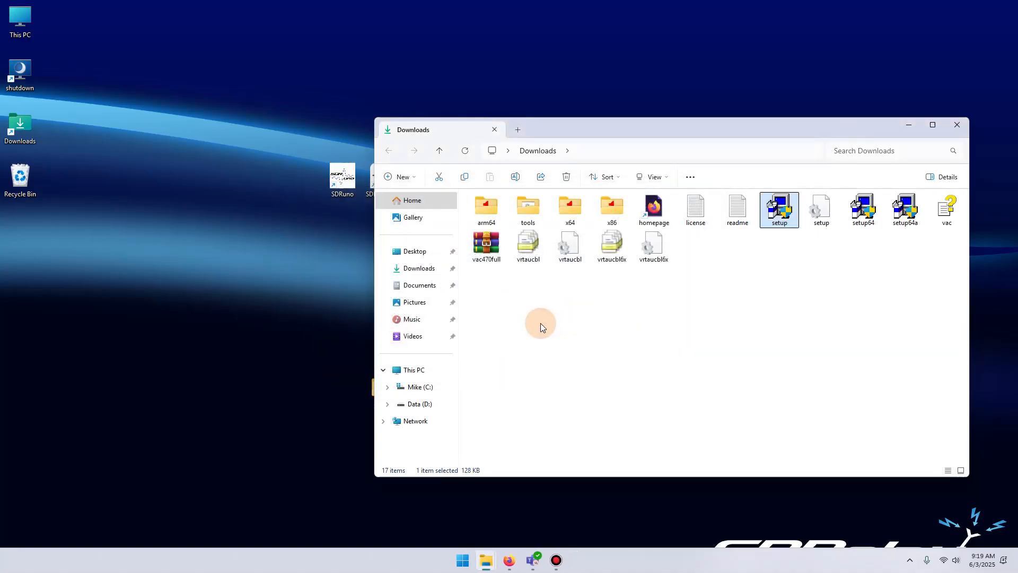
Restart Windows from the Start menu power options
{"action": "left_click", "coordinate": [462, 560]}
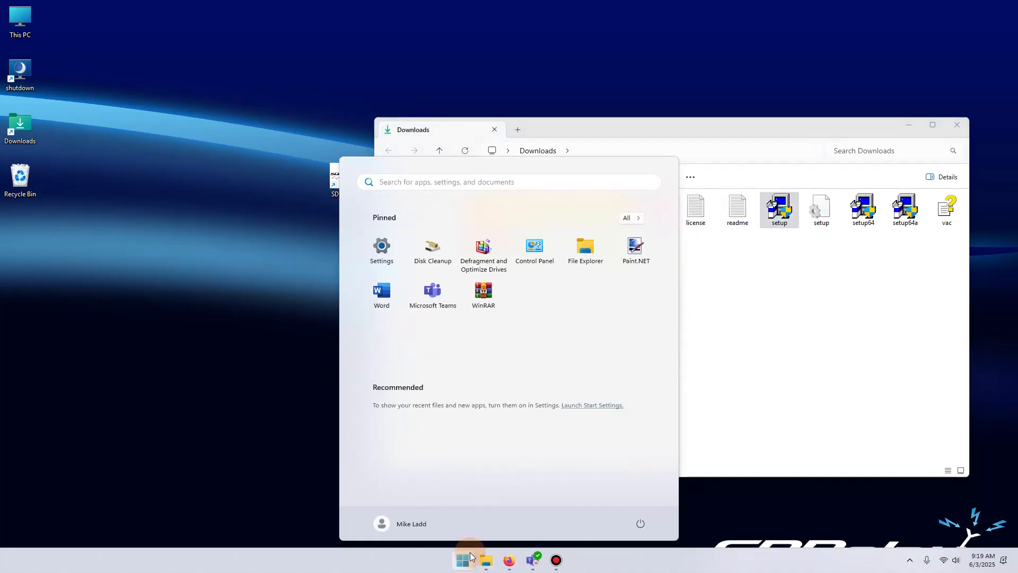
{"action": "left_click", "coordinate": [641, 523]}
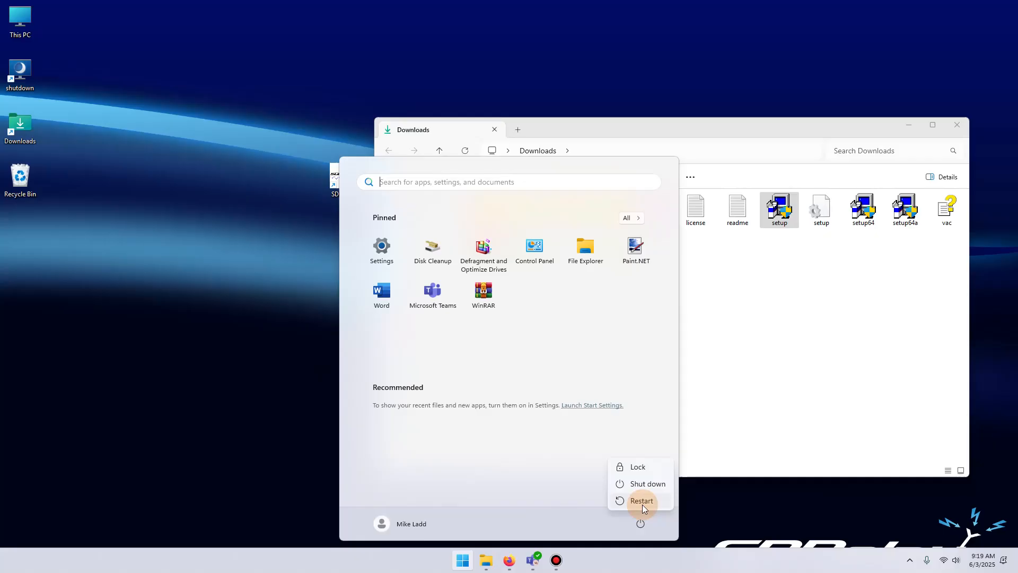
{"action": "left_click", "coordinate": [642, 501]}
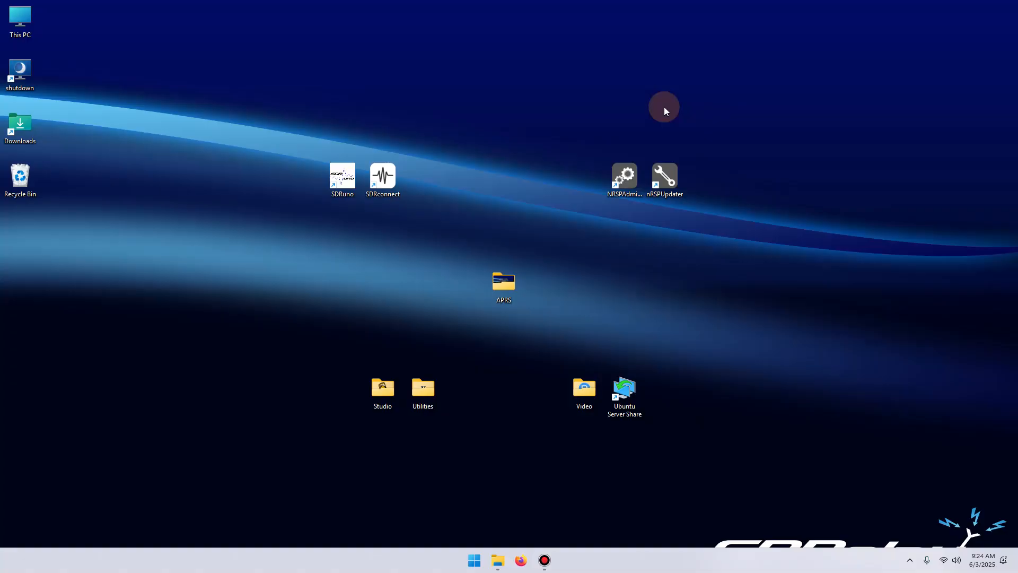
{"action": "left_click", "coordinate": [20, 122]}
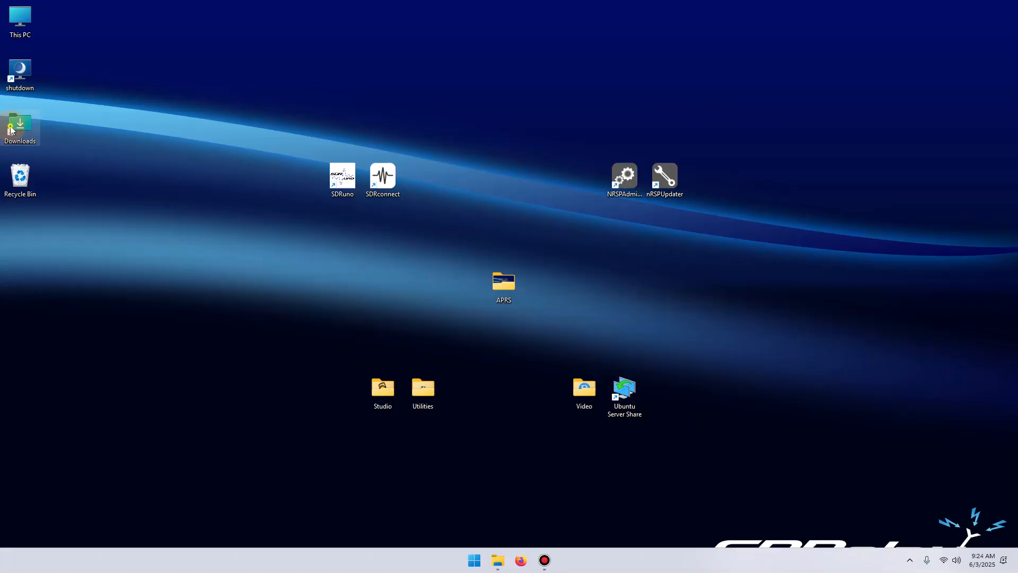
Run MULTIPSK_setup from Downloads, allowing it past SmartScreen
{"action": "double_click", "coordinate": [20, 123]}
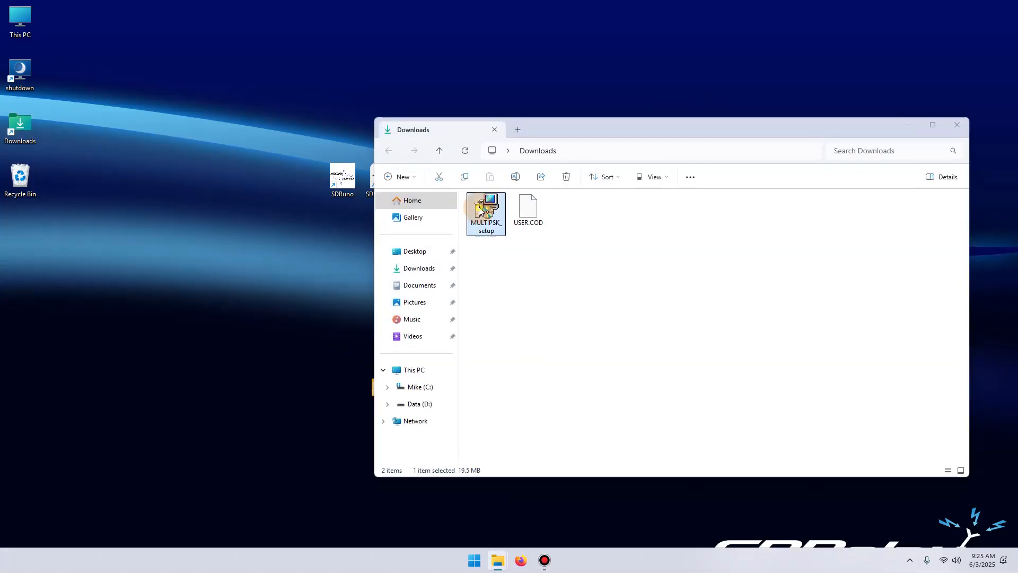
{"action": "double_click", "coordinate": [486, 209]}
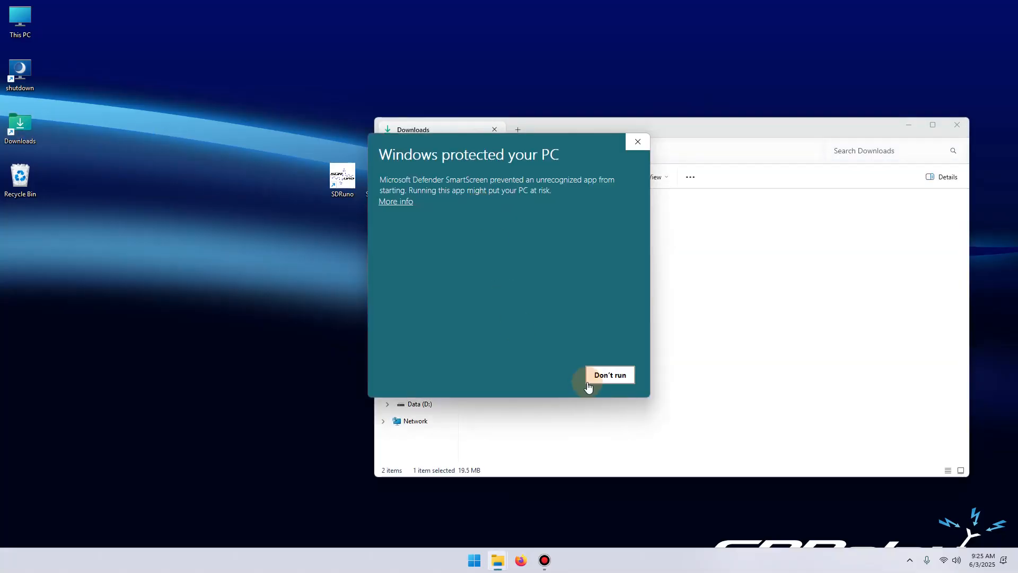
{"action": "left_click", "coordinate": [610, 375]}
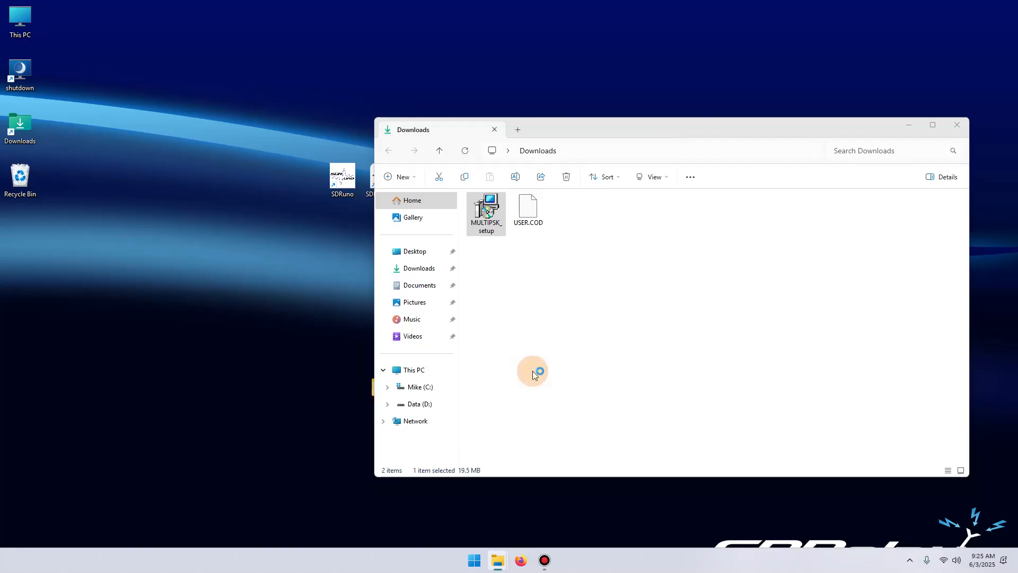
{"action": "double_click", "coordinate": [485, 209]}
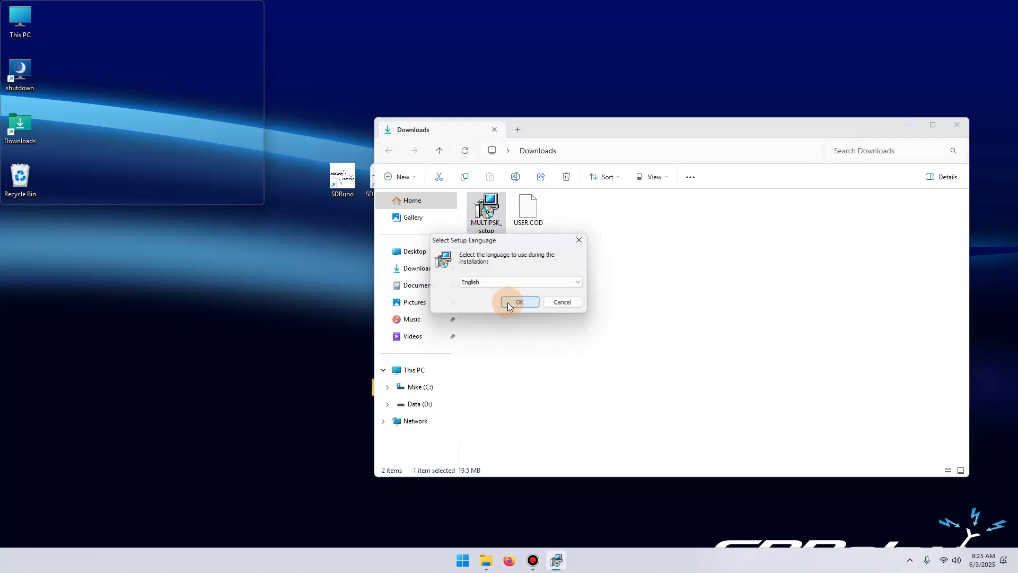
Install MULTIPSK in English to C:\MULTIPSK and finish the wizard
{"action": "left_click", "coordinate": [519, 302]}
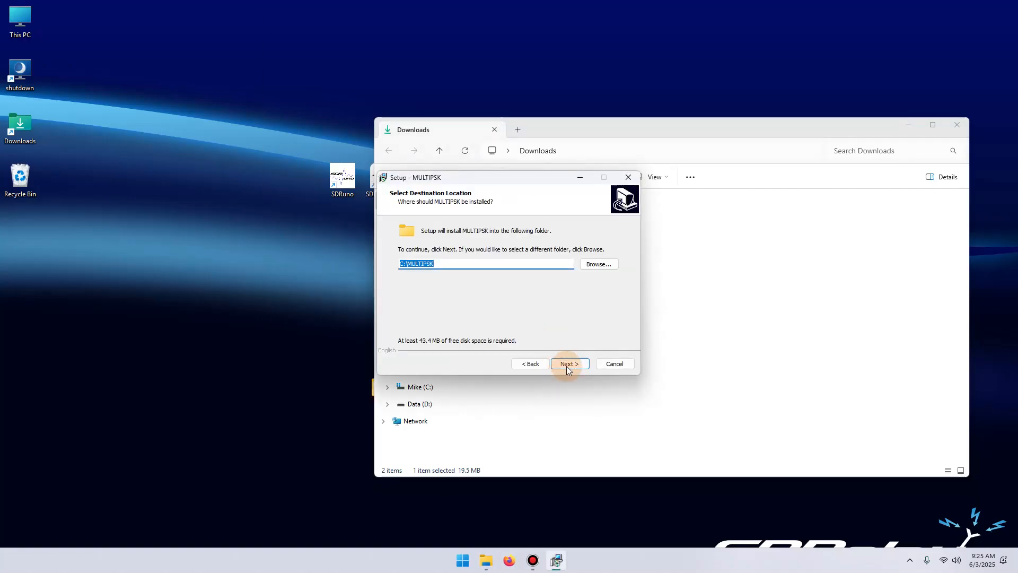
{"action": "left_click", "coordinate": [570, 363]}
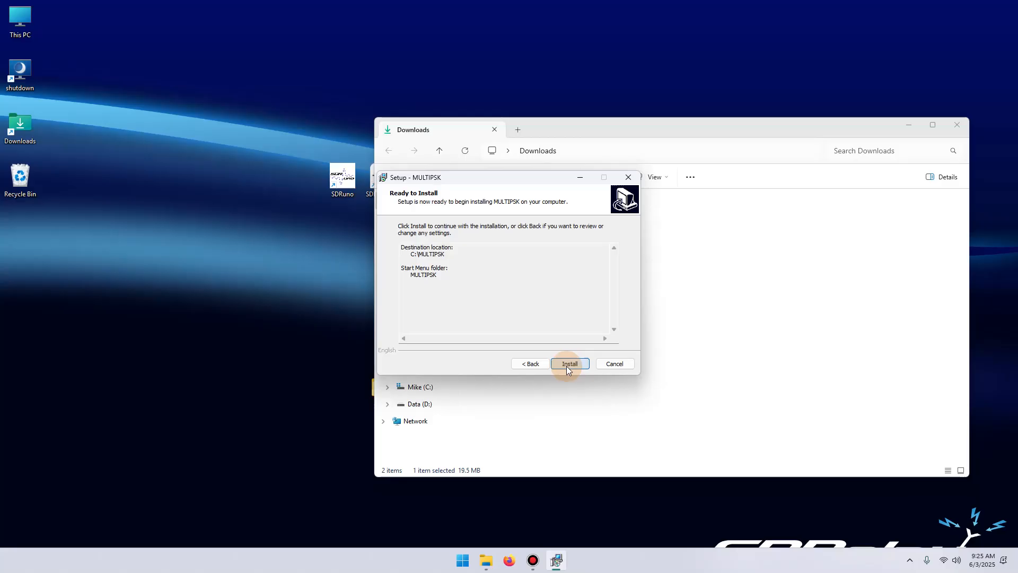
{"action": "left_click", "coordinate": [569, 363]}
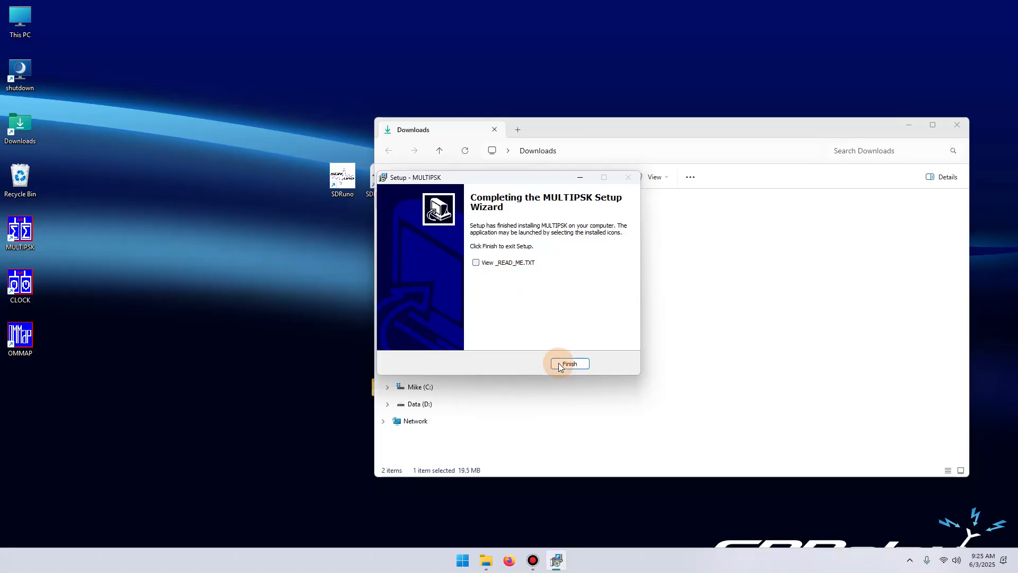
{"action": "left_click", "coordinate": [570, 363]}
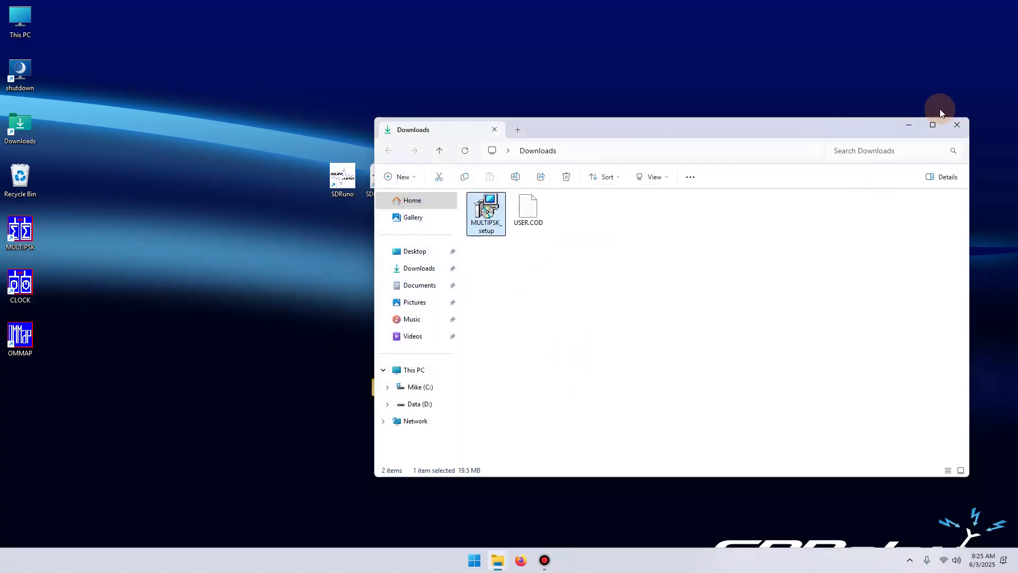
Close Downloads and move the MULTIPSK, CLOCK and OMMAP shortcuts beside SDRconnect
{"action": "left_click", "coordinate": [957, 124]}
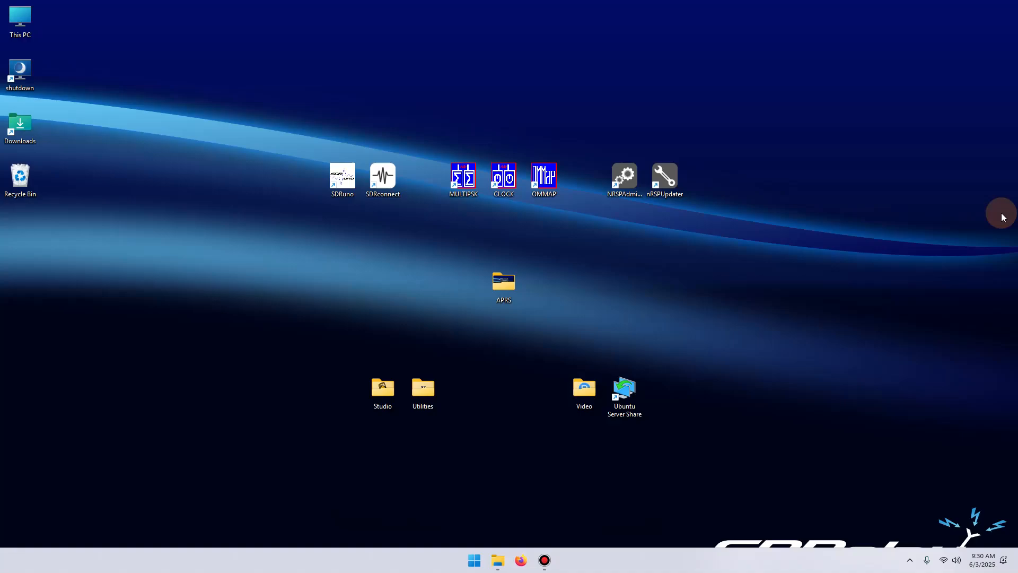
{"action": "left_click", "coordinate": [463, 177]}
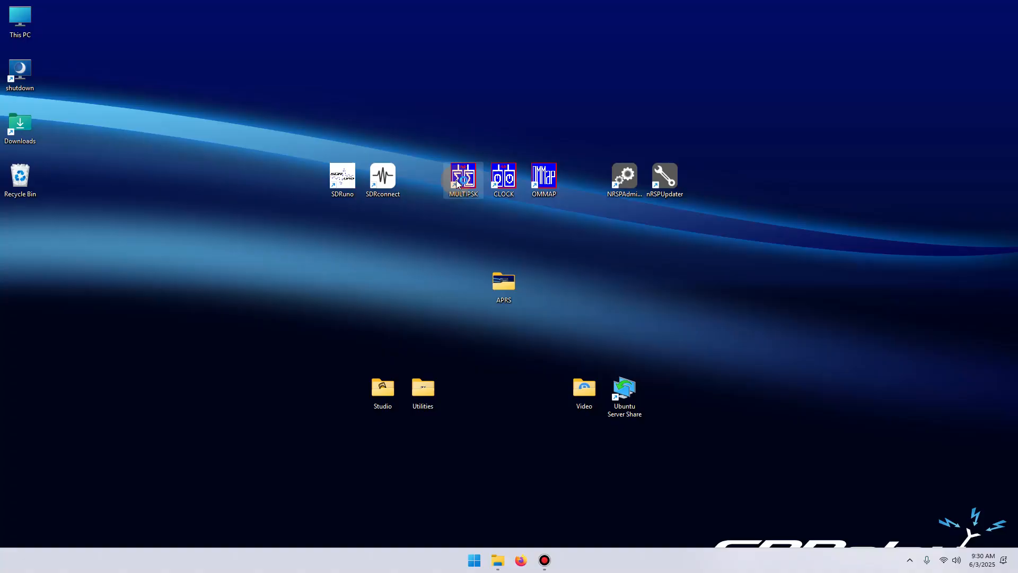
Launch MULTIPSK 4.49.1 from its desktop shortcut onto the Configuration screen
{"action": "double_click", "coordinate": [463, 175]}
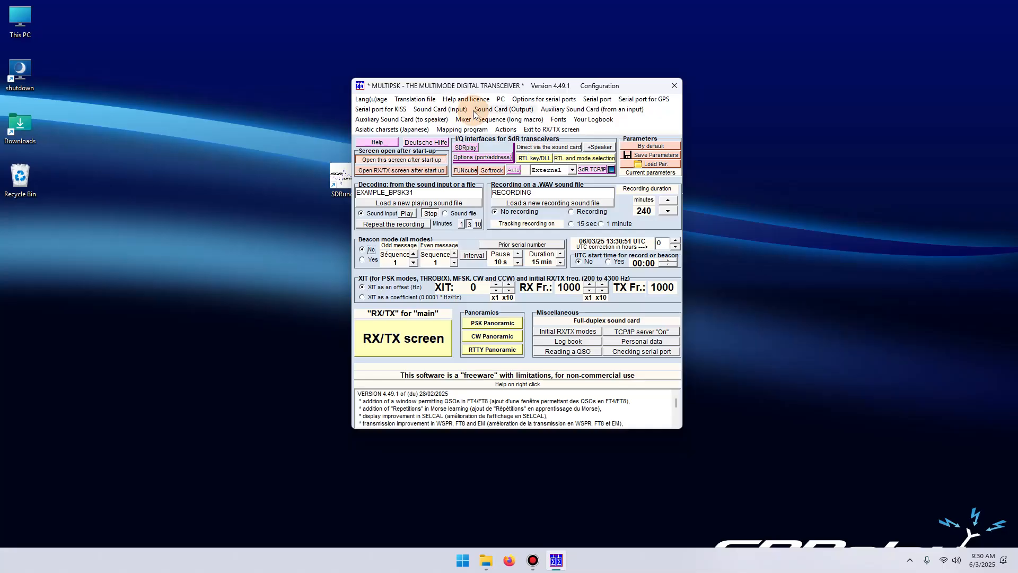
{"action": "left_click", "coordinate": [439, 109]}
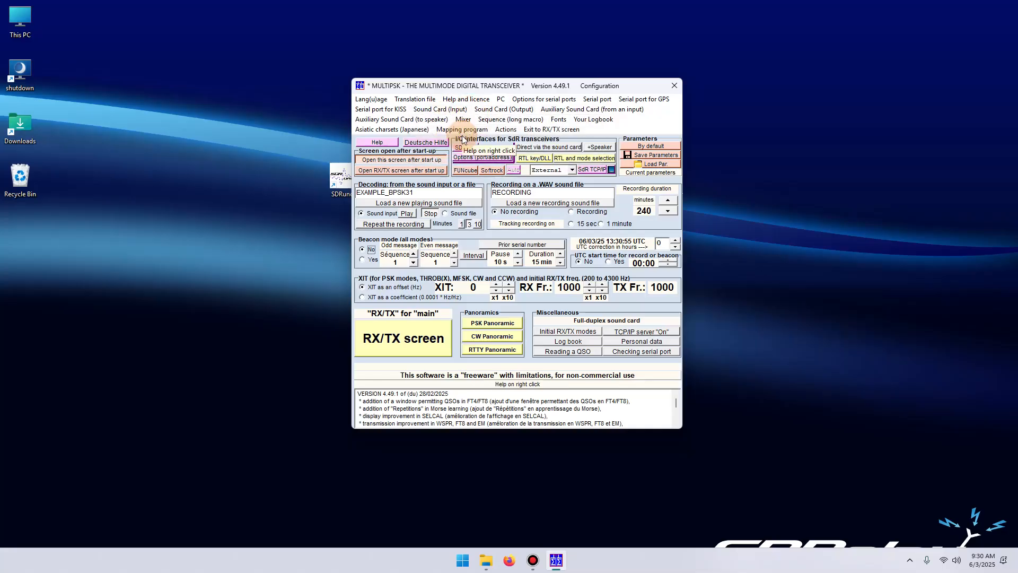
{"action": "left_click", "coordinate": [503, 108]}
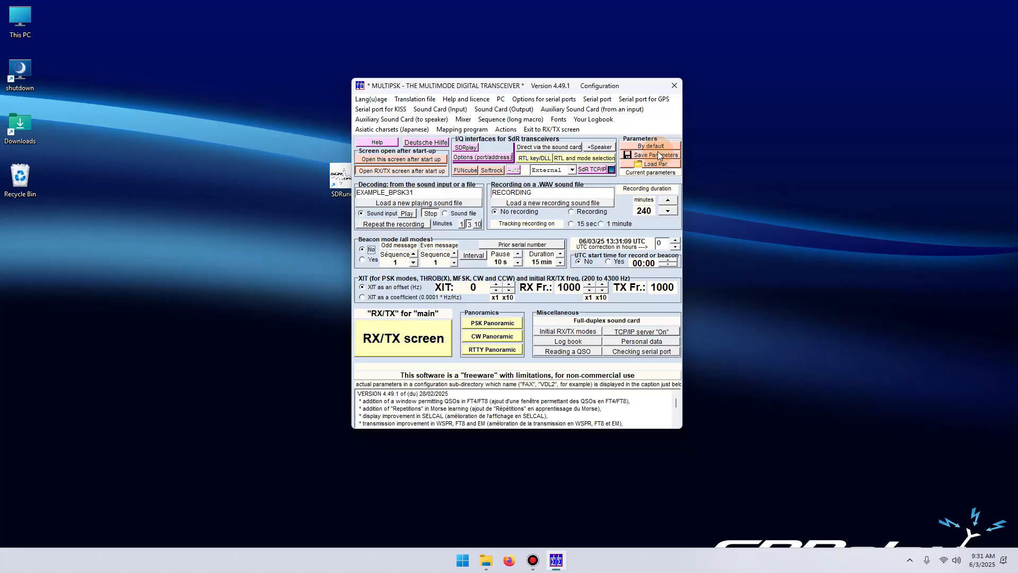
{"action": "left_click", "coordinate": [650, 155]}
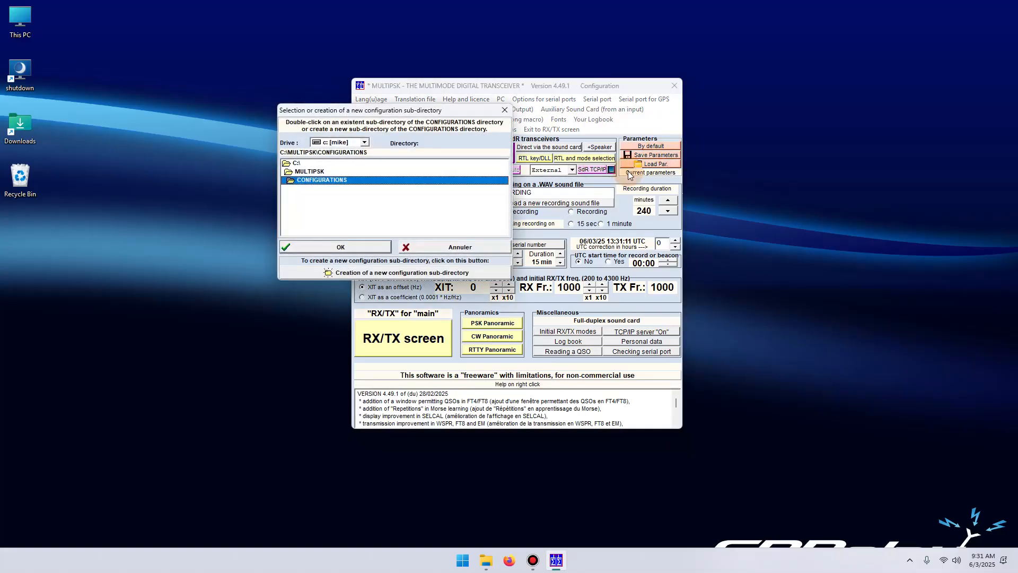
{"action": "left_click", "coordinate": [336, 246]}
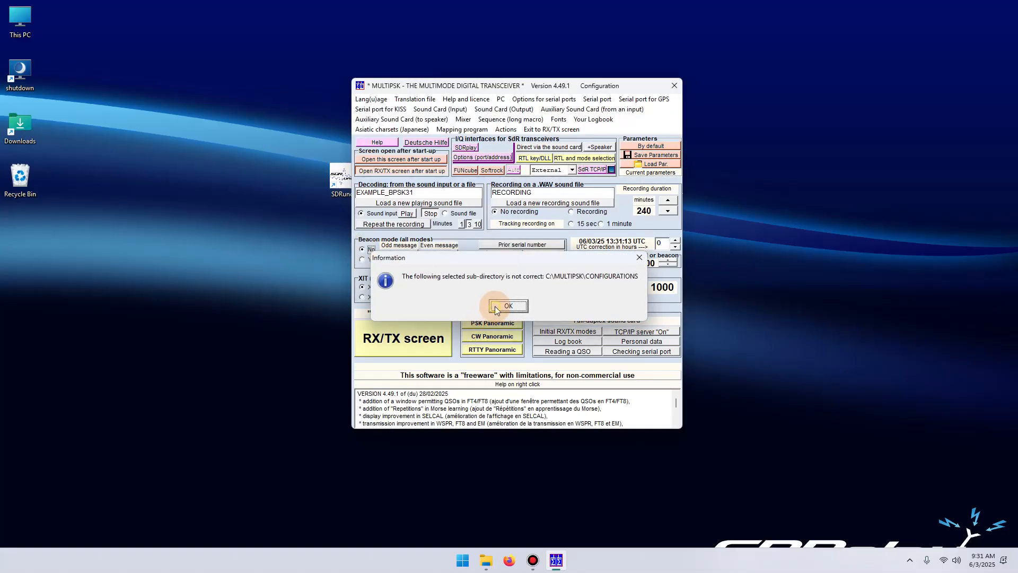
{"action": "left_click", "coordinate": [508, 306]}
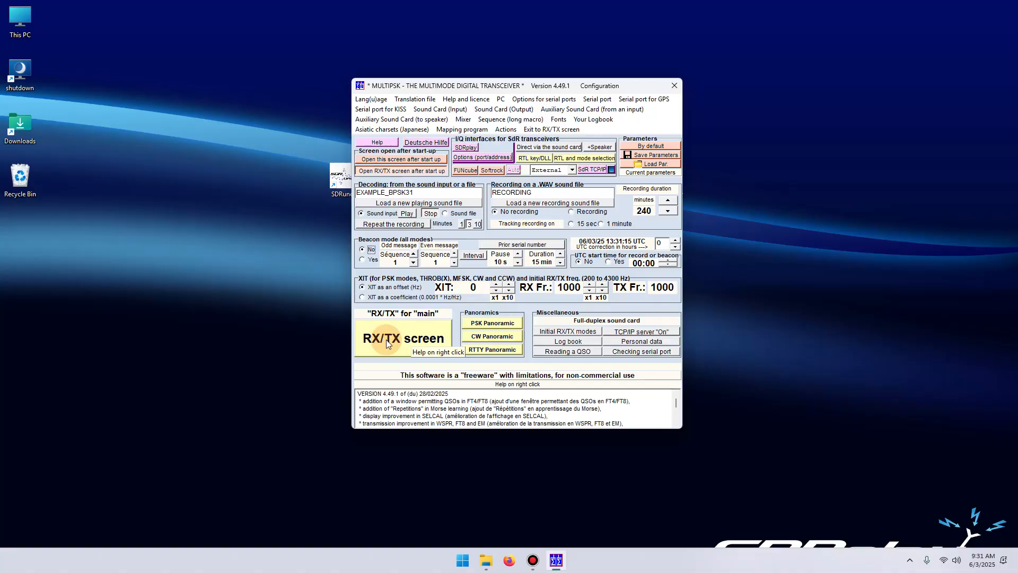
{"action": "left_click", "coordinate": [403, 339]}
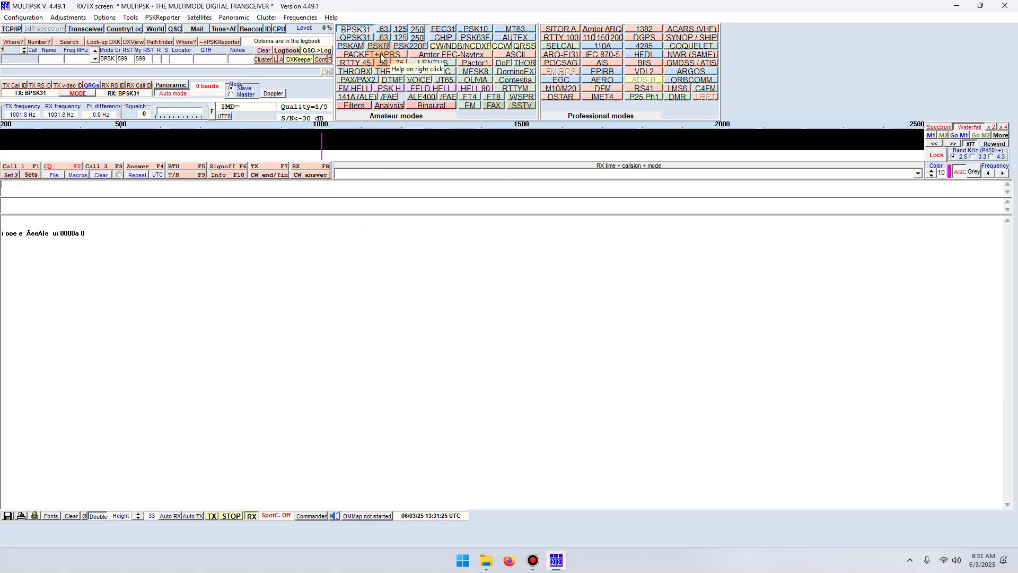
Select PACKET+APRS in the Amateur modes panel
{"action": "left_click", "coordinate": [363, 55]}
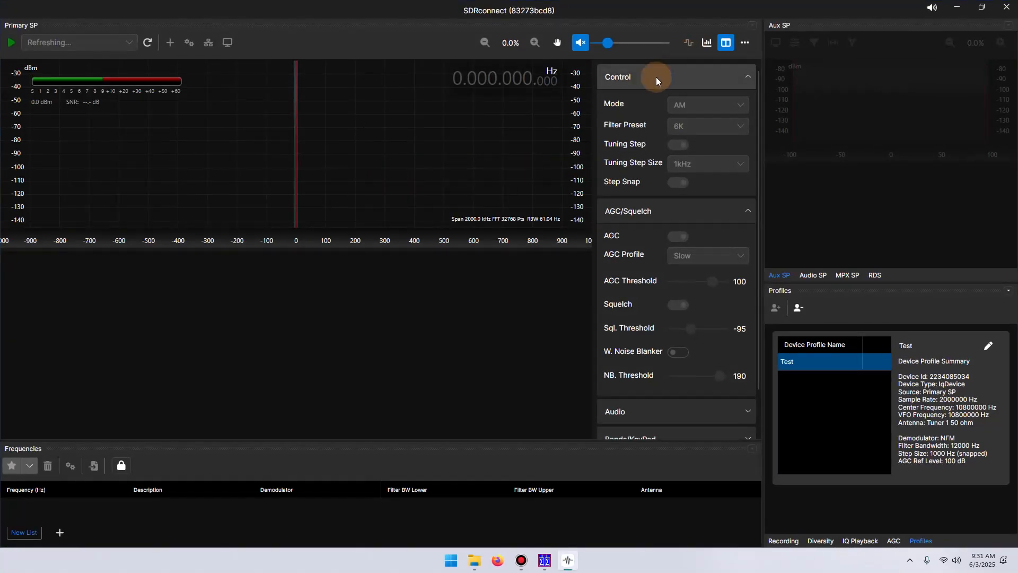
Set SDRconnect audio to Line 1 (Virtual Audio Cable), choose nRSP-ST (Compact), and raise volume
{"action": "left_click", "coordinate": [676, 77]}
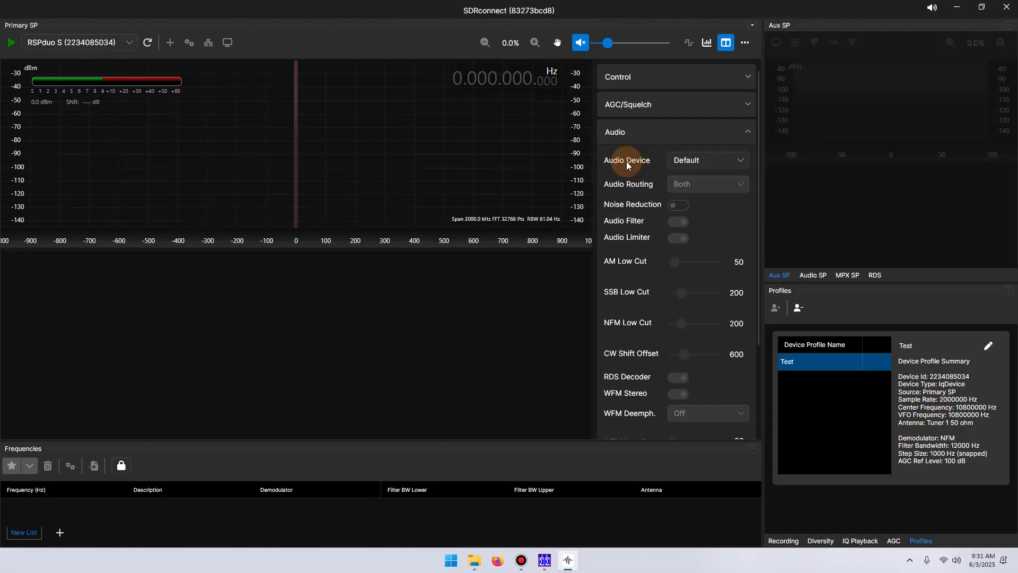
{"action": "left_click", "coordinate": [708, 161]}
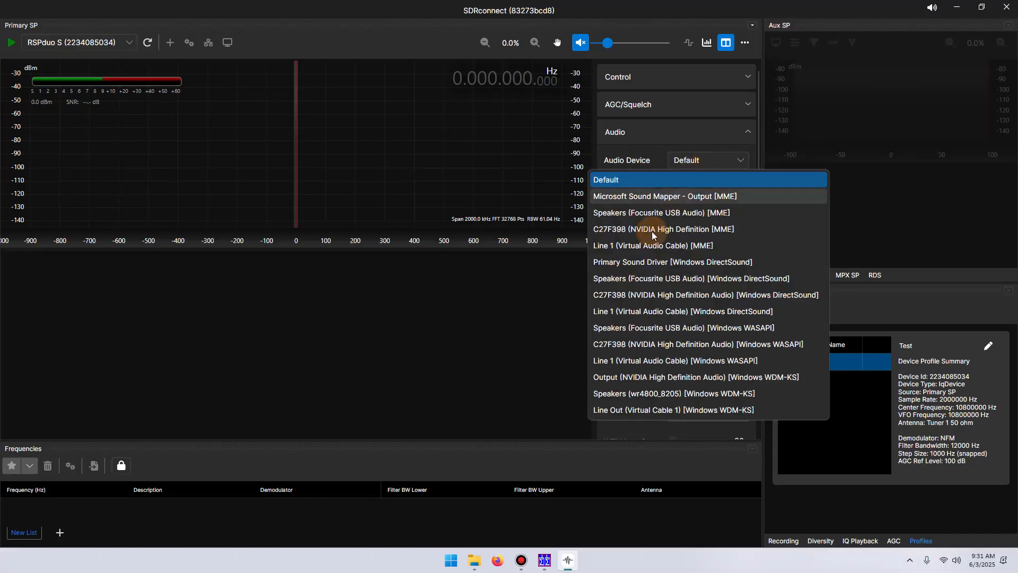
{"action": "left_click", "coordinate": [647, 246]}
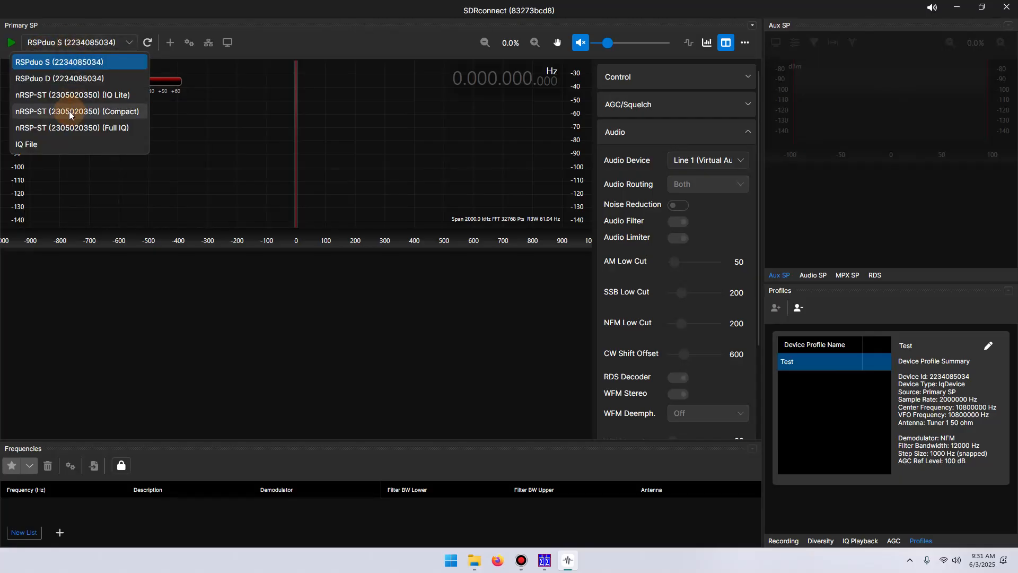
{"action": "left_click", "coordinate": [72, 111]}
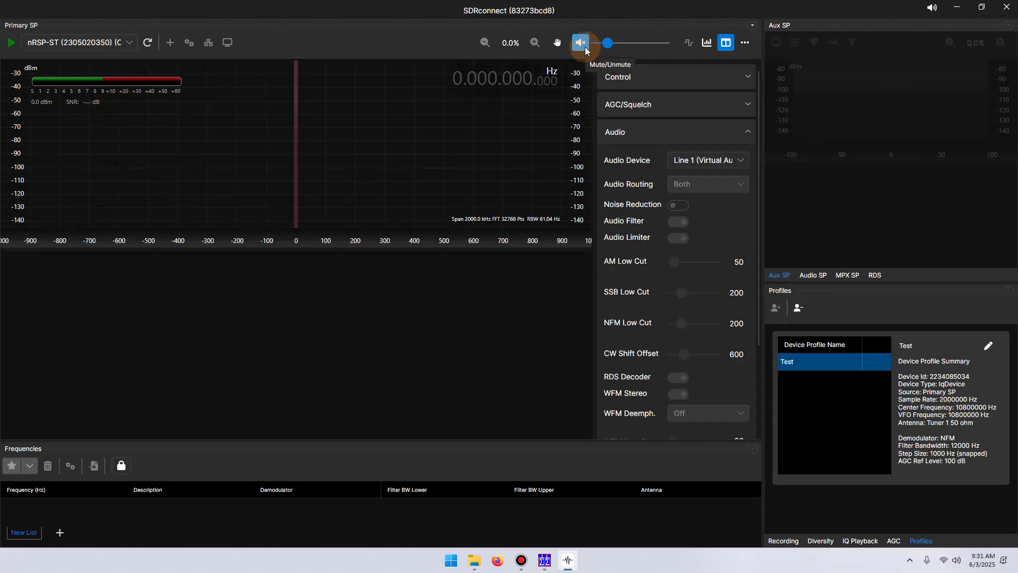
{"action": "left_click_drag", "start_coordinate": [607, 43], "coordinate": [625, 43]}
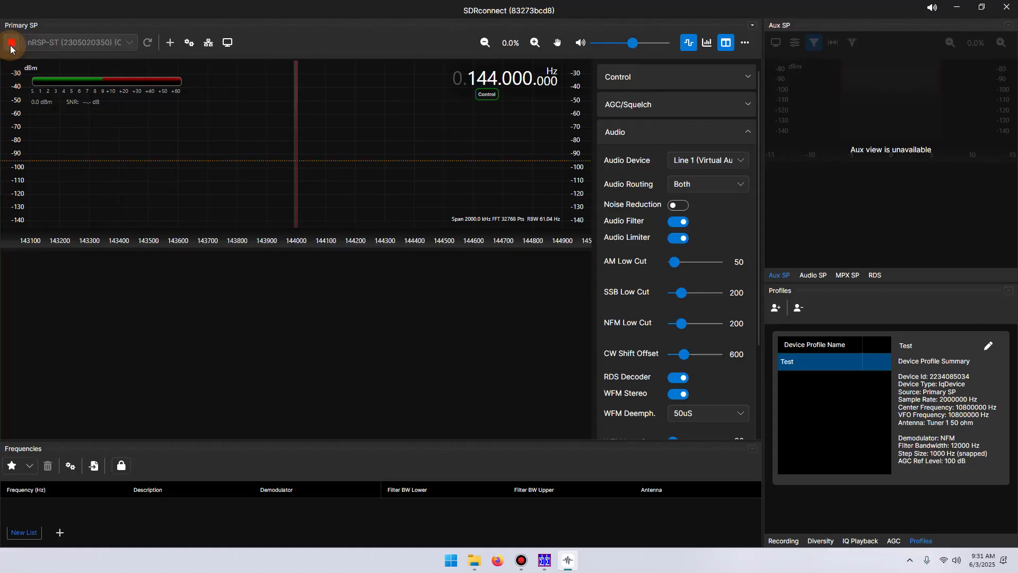
Start receiving at 144.390 MHz with Squelch off, then minimize SDRconnect
{"action": "left_click", "coordinate": [10, 43]}
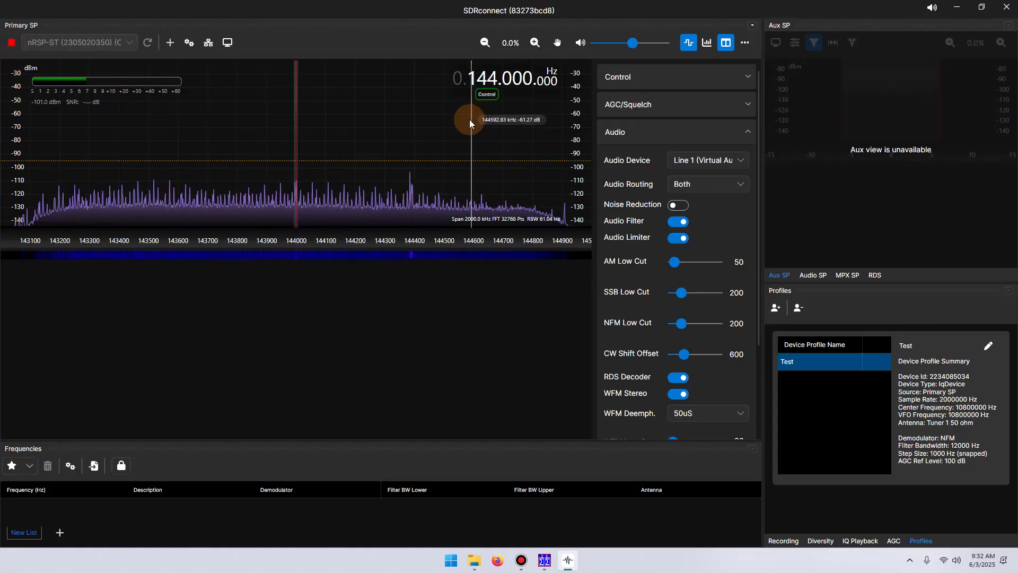
{"action": "left_click", "coordinate": [678, 377]}
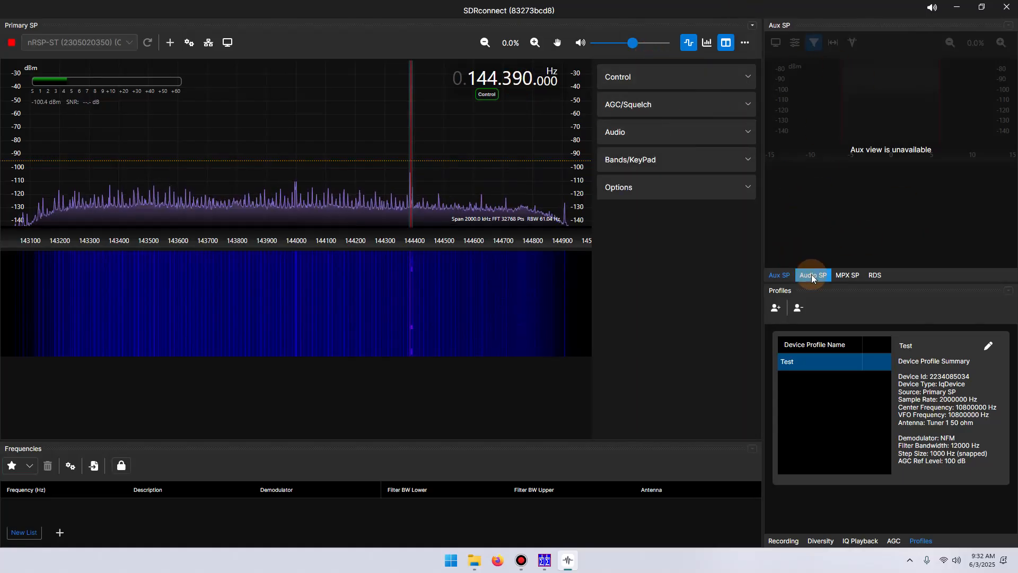
{"action": "left_click", "coordinate": [655, 104]}
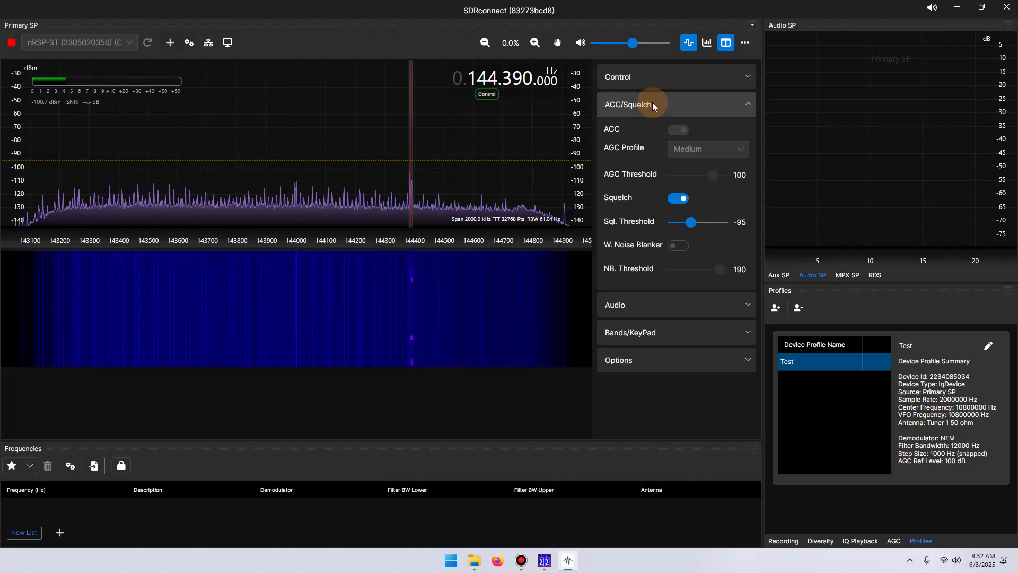
{"action": "left_click", "coordinate": [678, 198]}
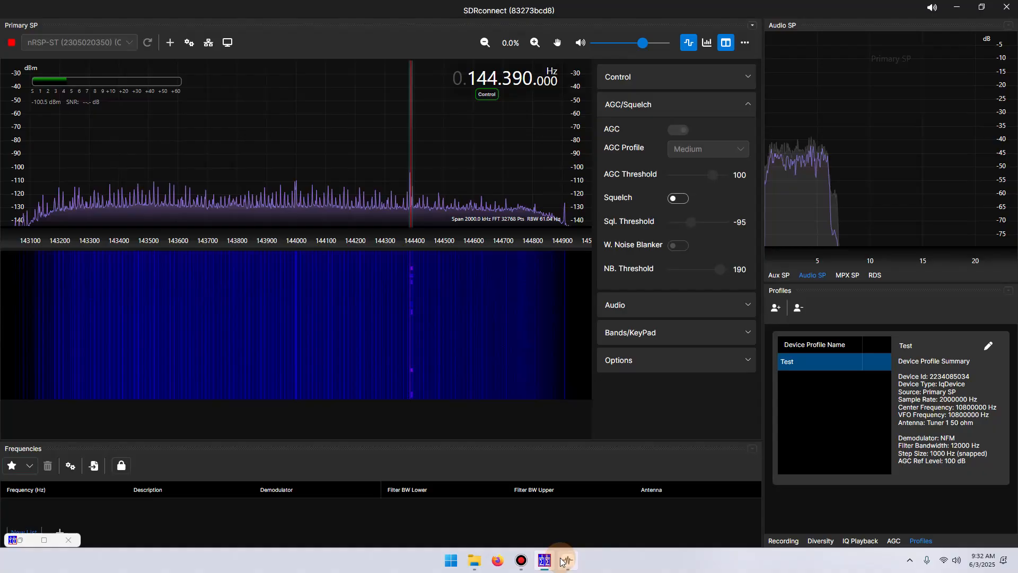
{"action": "mouse_move", "coordinate": [544, 561]}
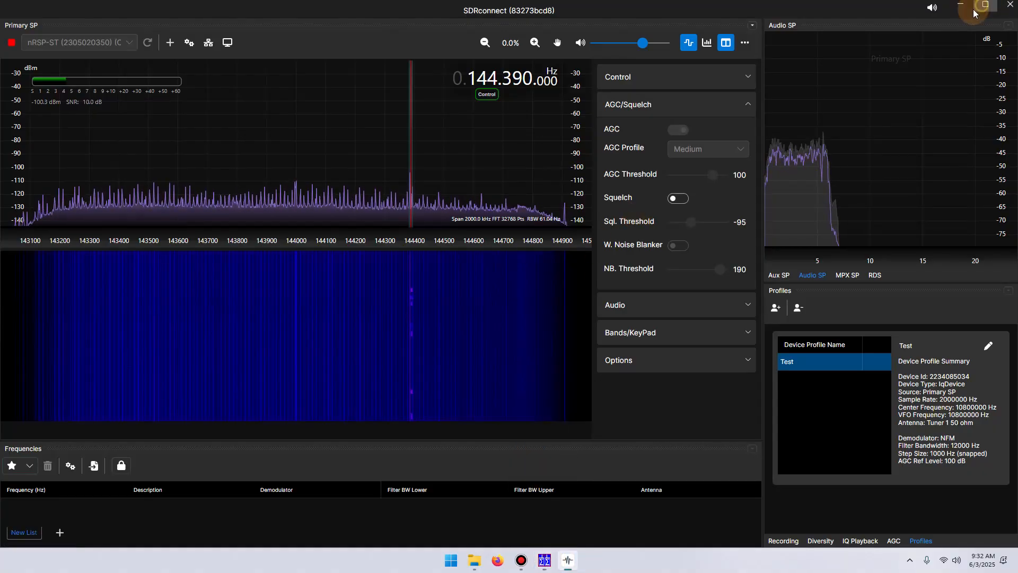
{"action": "left_click", "coordinate": [956, 4]}
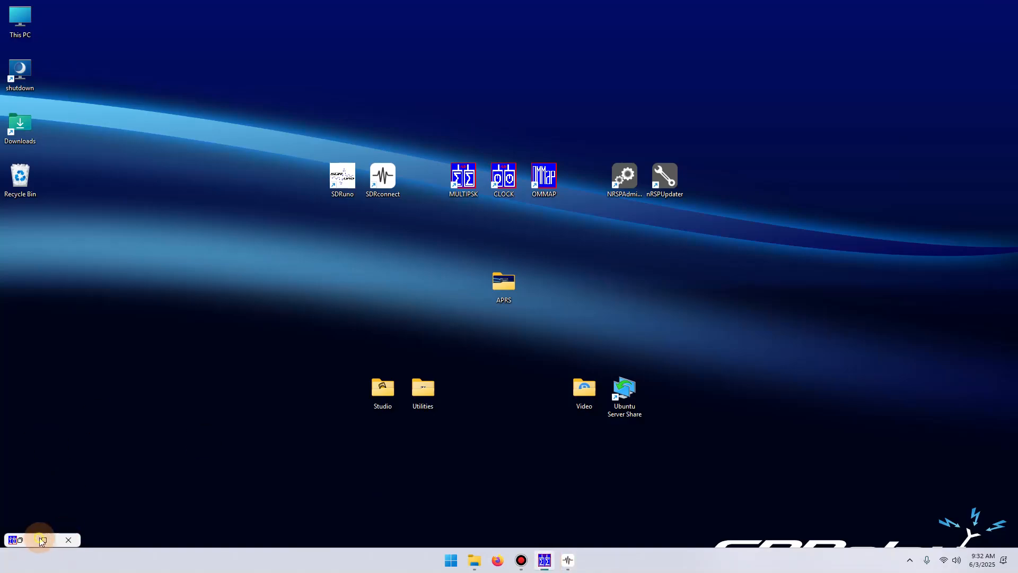
{"action": "left_click", "coordinate": [42, 540]}
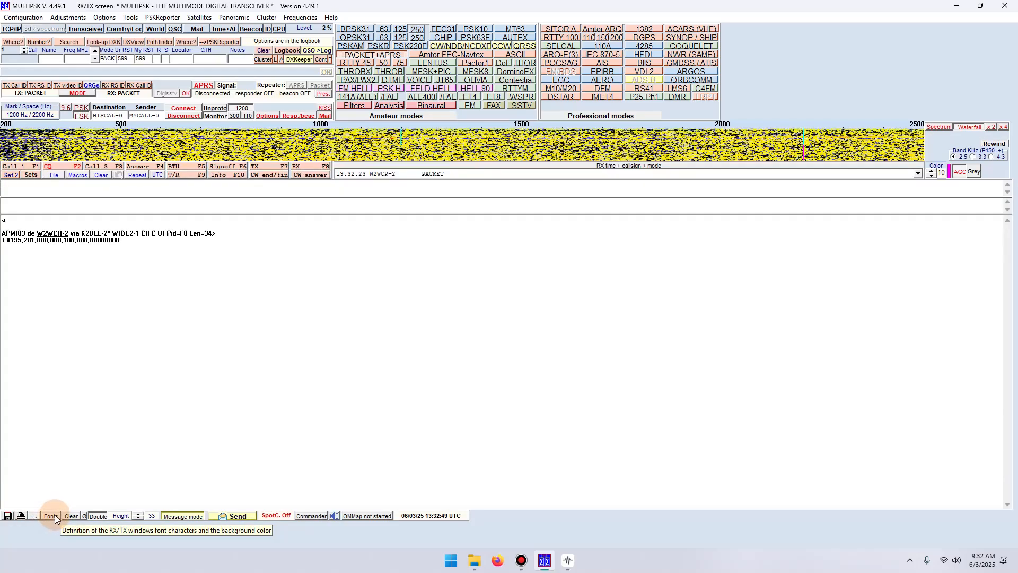
{"action": "left_click", "coordinate": [49, 516]}
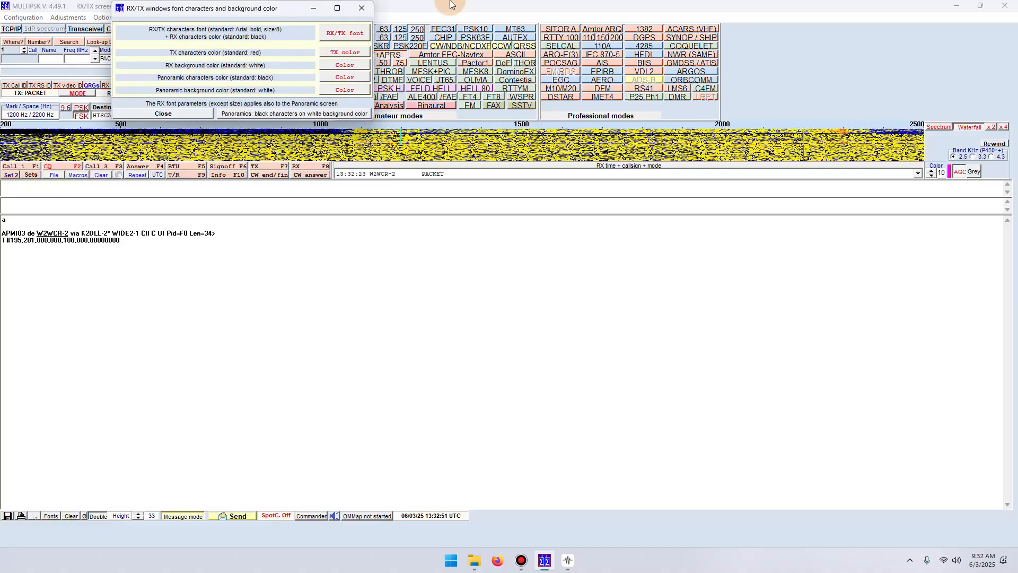
Set the MultiPSK receive window background to black in the font settings
{"action": "left_click", "coordinate": [344, 33]}
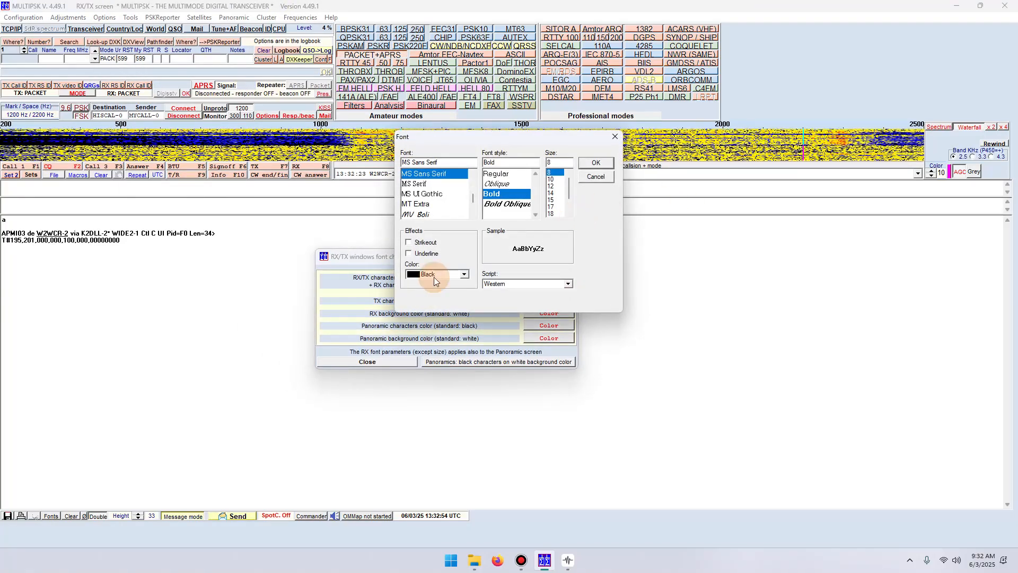
{"action": "left_click", "coordinate": [464, 275]}
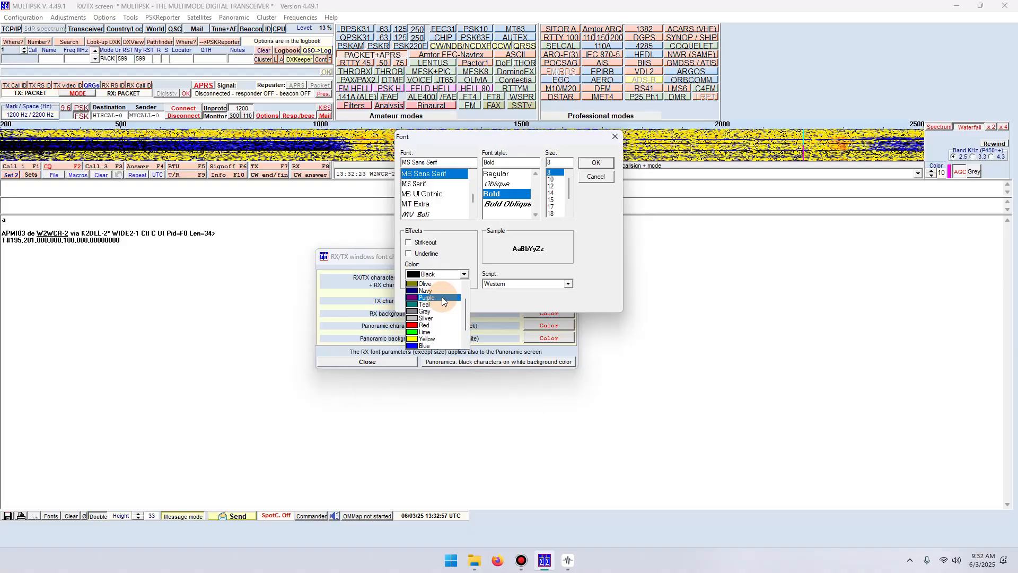
{"action": "left_click", "coordinate": [427, 332]}
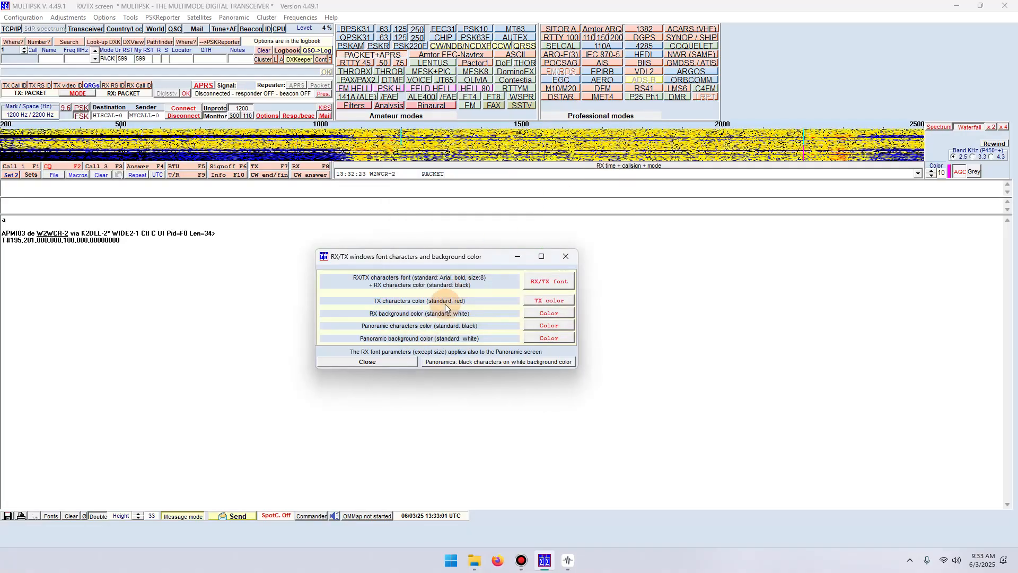
{"action": "left_click", "coordinate": [549, 300]}
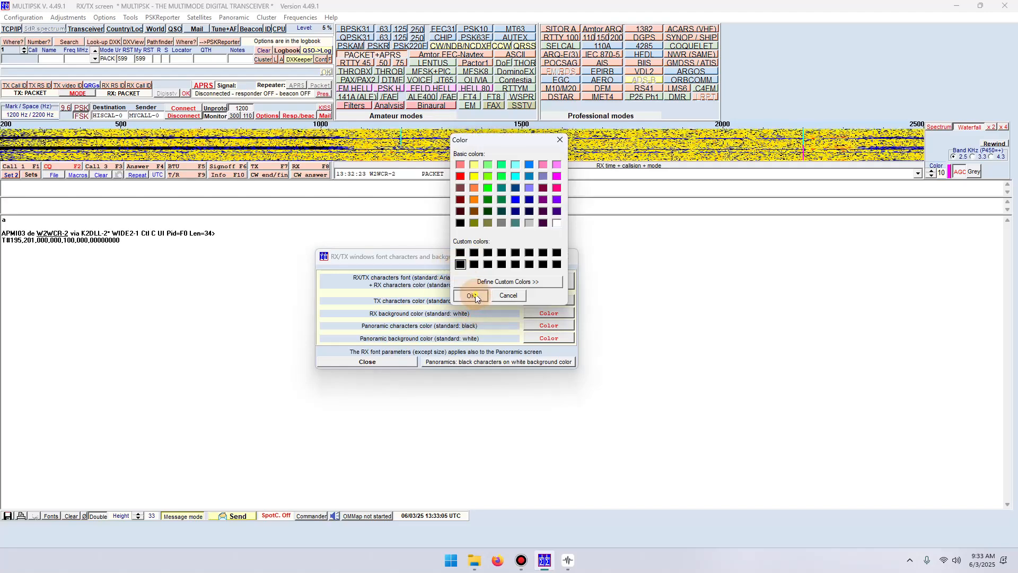
{"action": "left_click", "coordinate": [471, 296]}
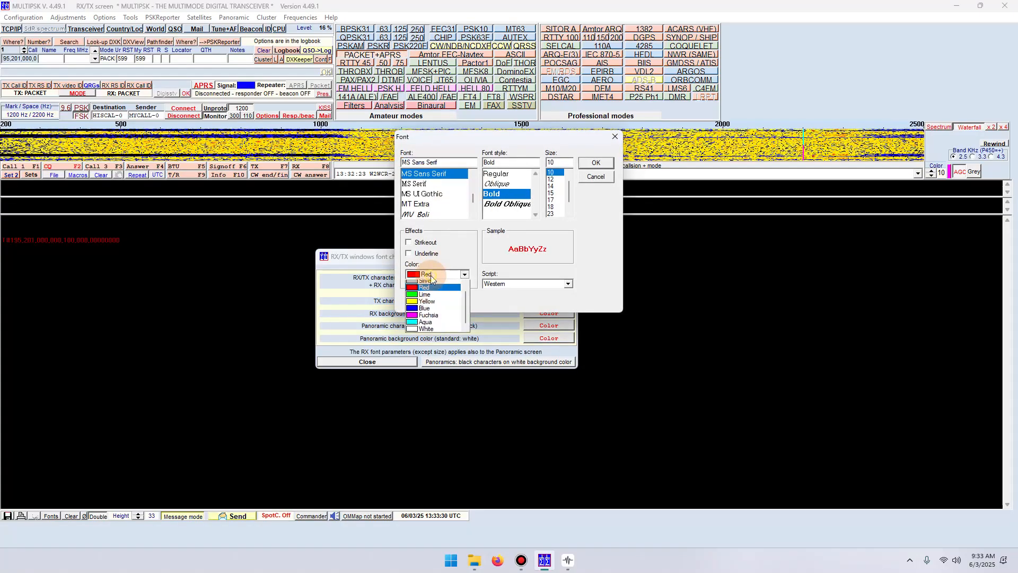
Make the received text lime green at size 10 and close the font settings
{"action": "left_click", "coordinate": [425, 295]}
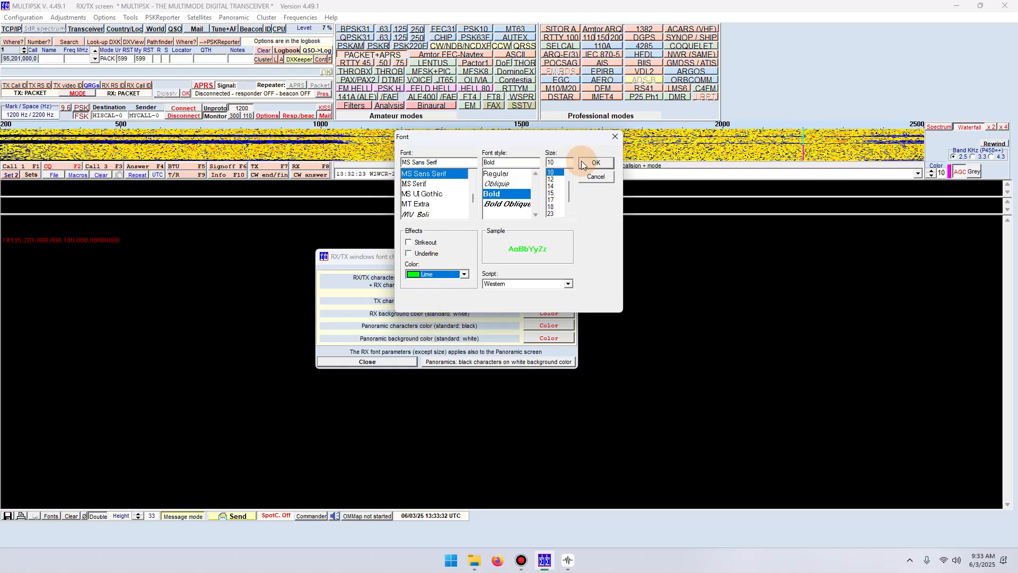
{"action": "left_click", "coordinate": [597, 162]}
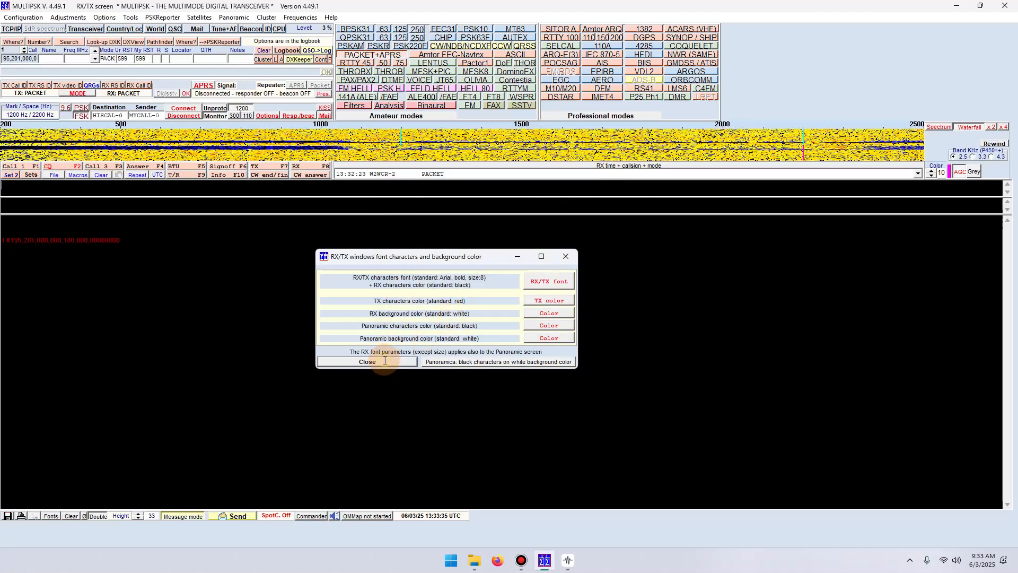
{"action": "left_click", "coordinate": [367, 362]}
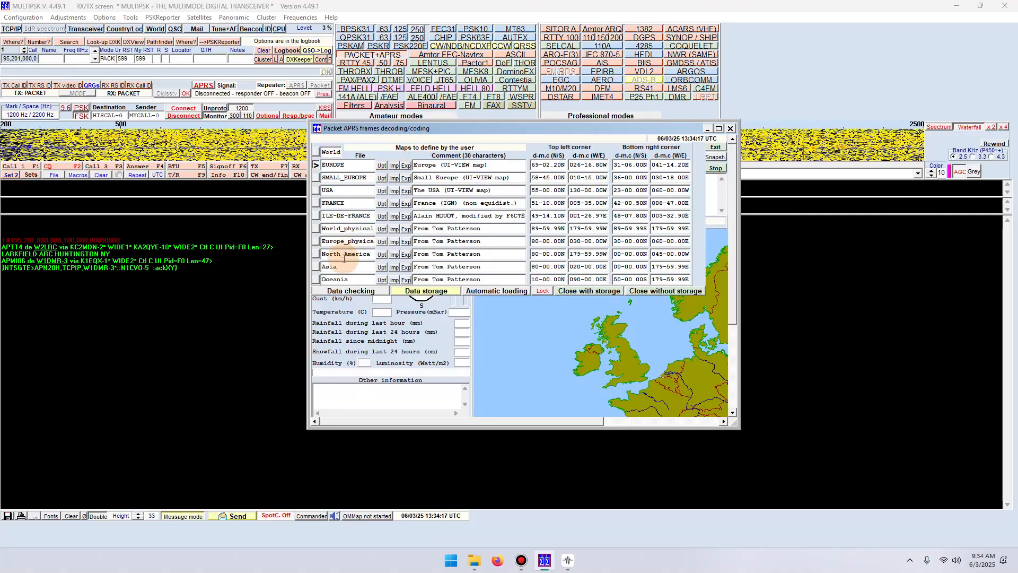
Load the North_America map from the APRS maps definition list
{"action": "left_click", "coordinate": [345, 254]}
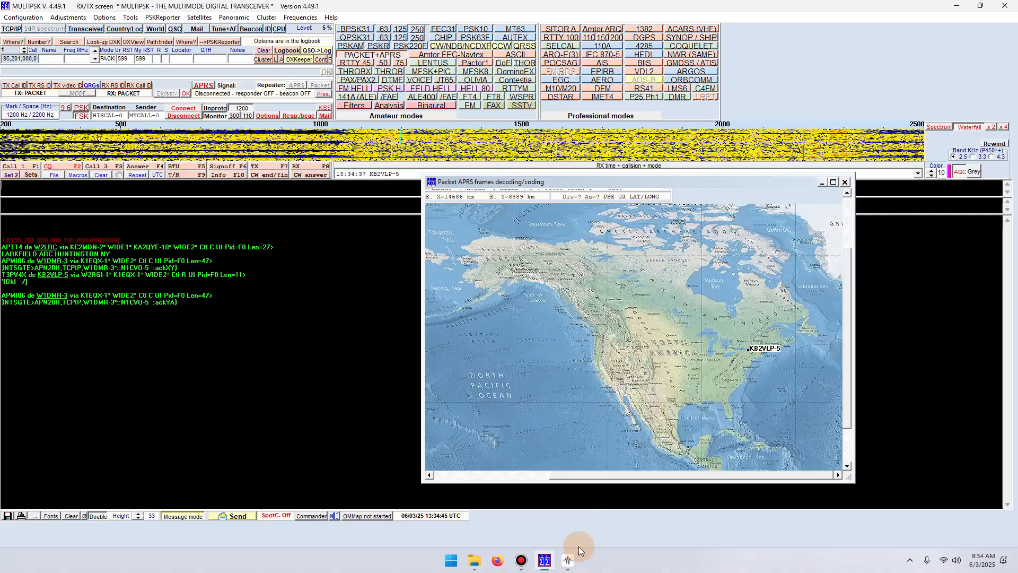
{"action": "mouse_move", "coordinate": [567, 561]}
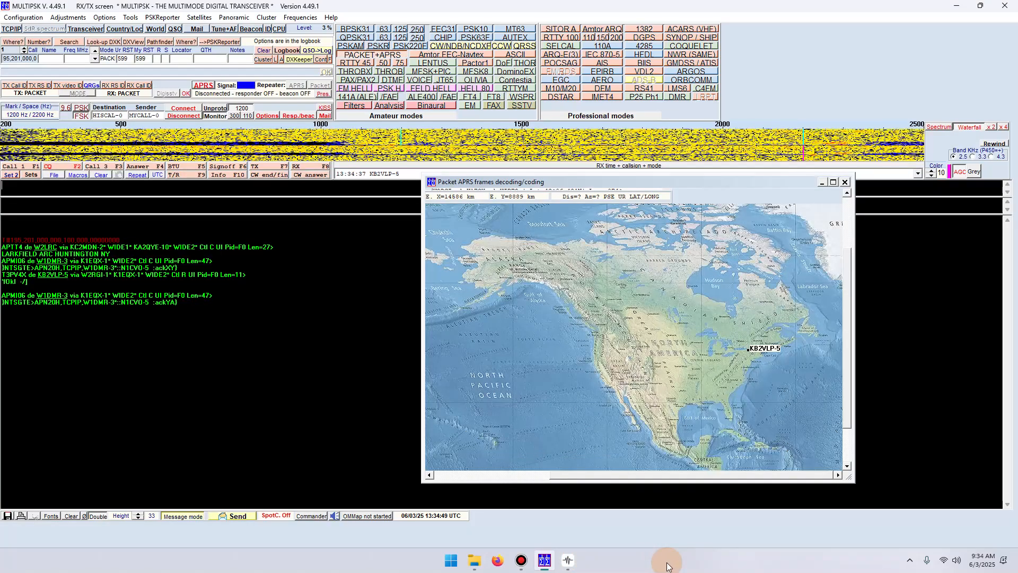
{"action": "mouse_move", "coordinate": [567, 561]}
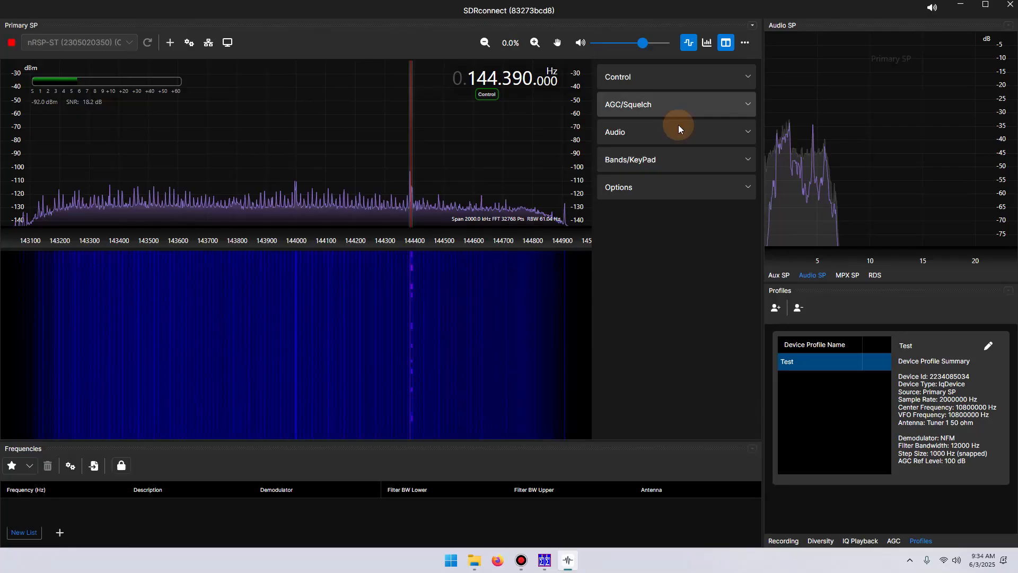
Expand SDRconnect's Control and AGC/Squelch sections: NFM mode, 12K filter, squelch off
{"action": "left_click", "coordinate": [676, 77]}
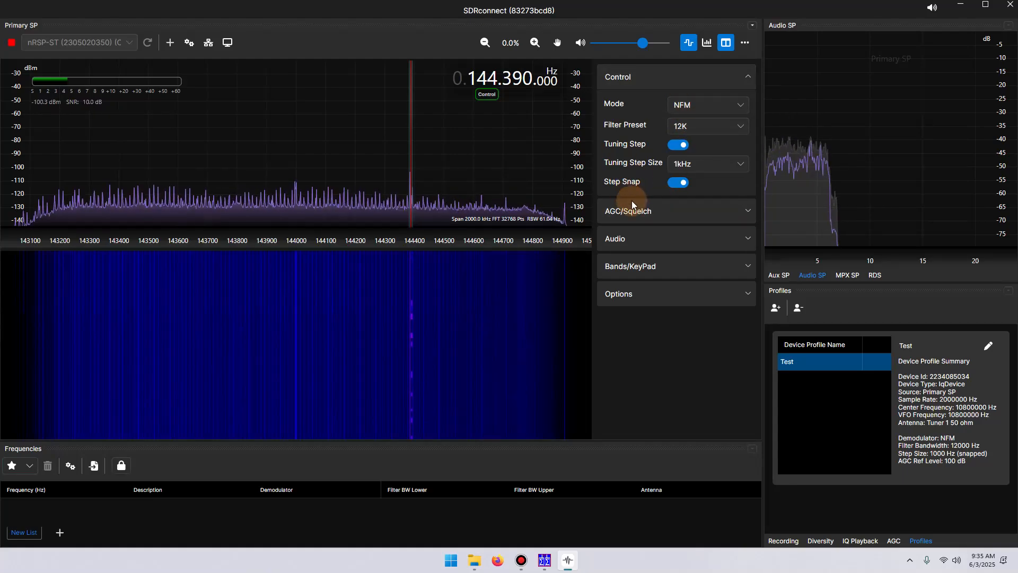
{"action": "left_click", "coordinate": [638, 211]}
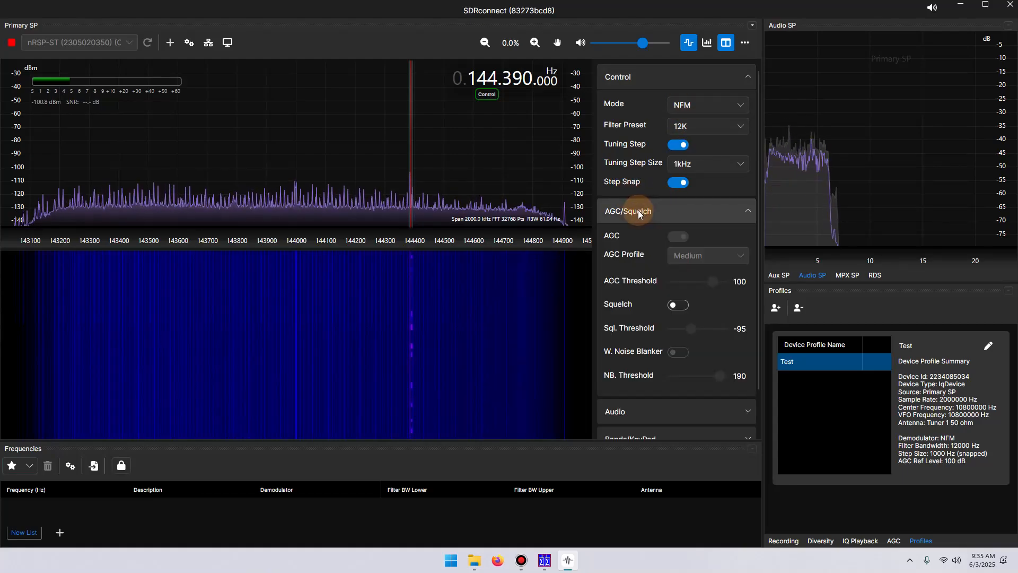
{"action": "left_click", "coordinate": [640, 211]}
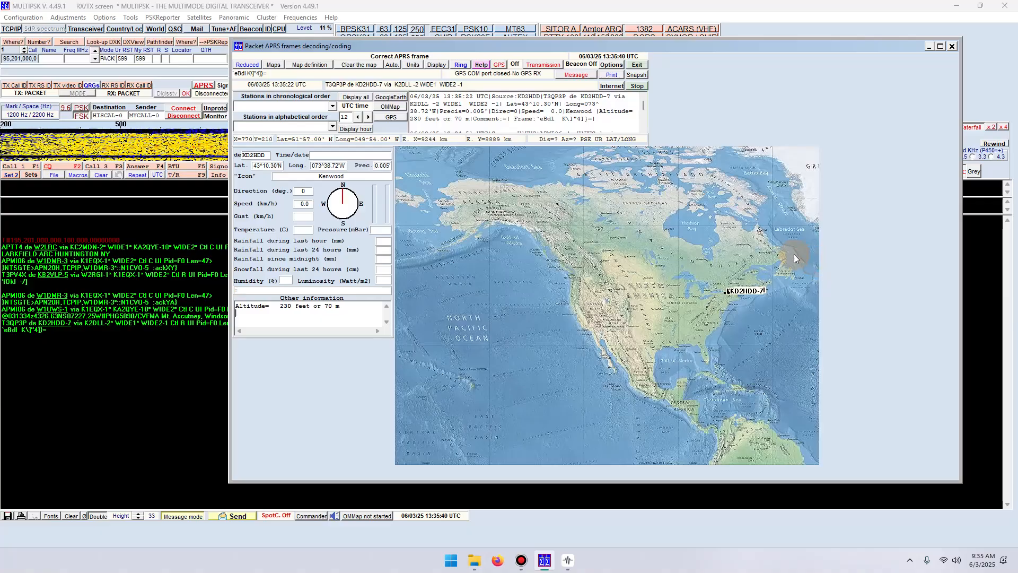
{"action": "mouse_move", "coordinate": [792, 283]}
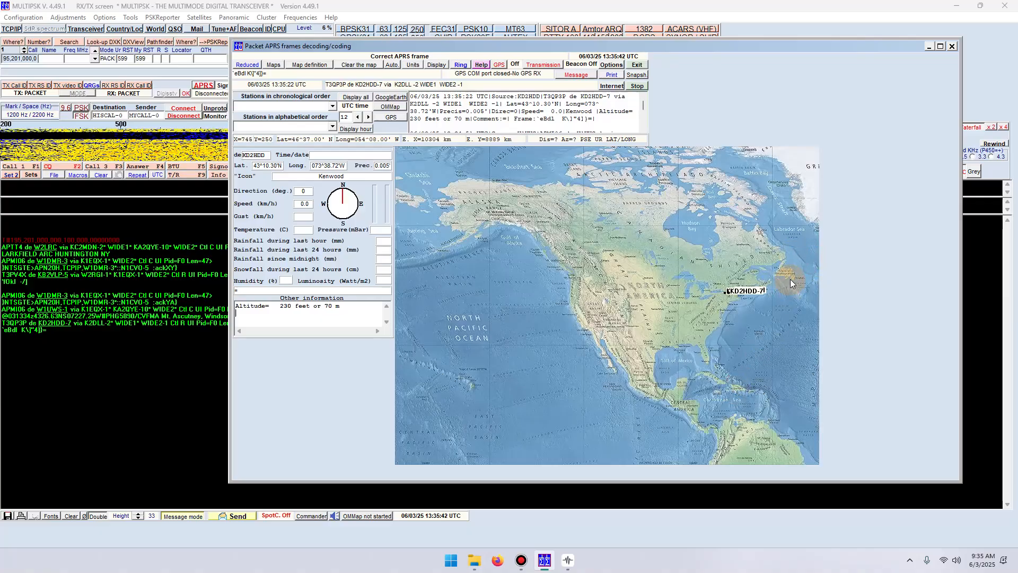
{"action": "mouse_move", "coordinate": [769, 282]}
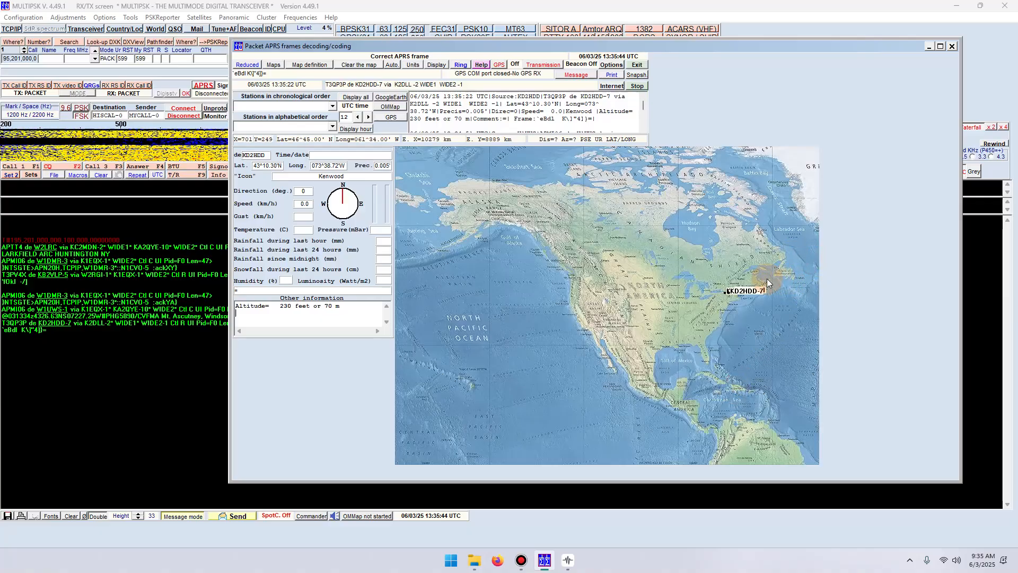